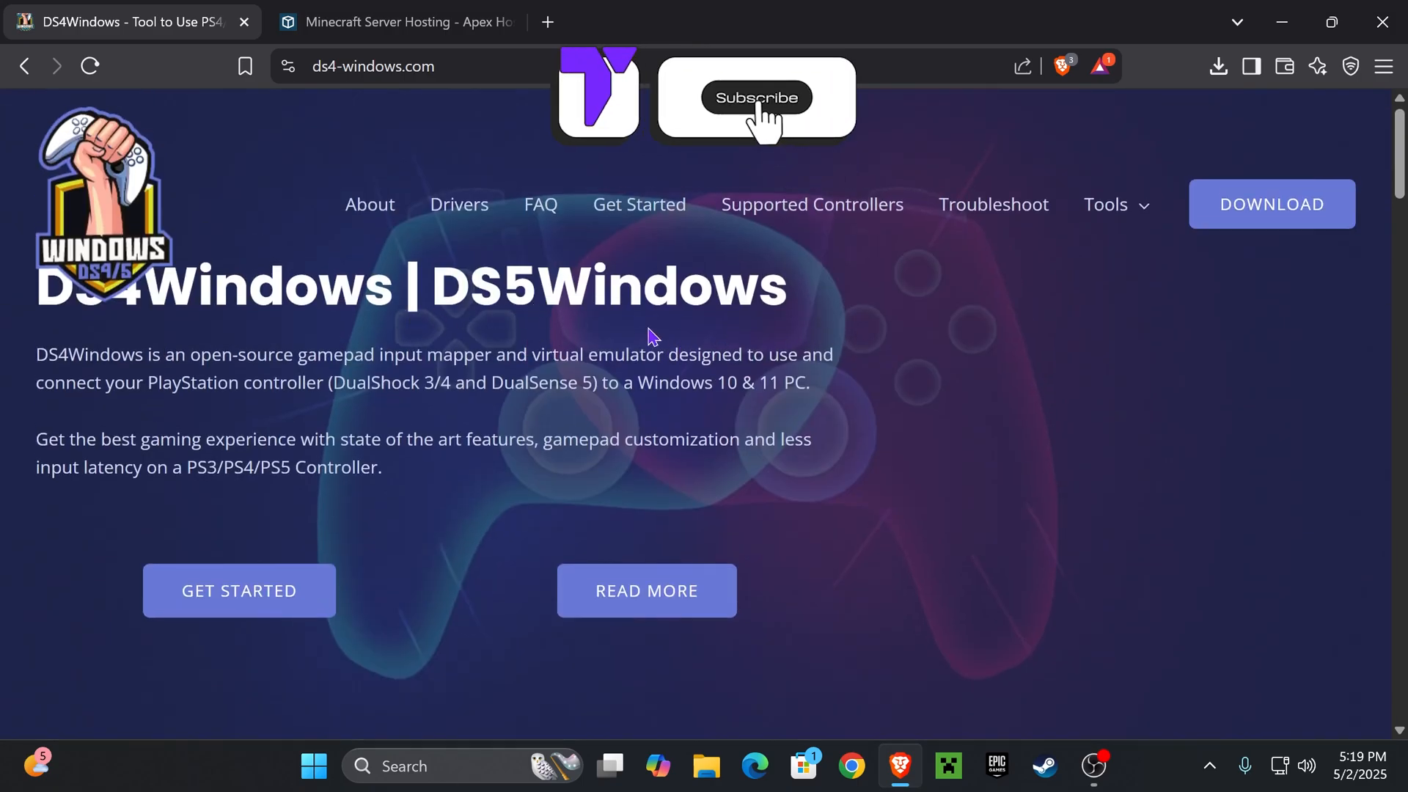
Download the DS4Windows 3.3.3 x64 zip from ds4-windows.com and save it
{"action": "left_click", "coordinate": [755, 97]}
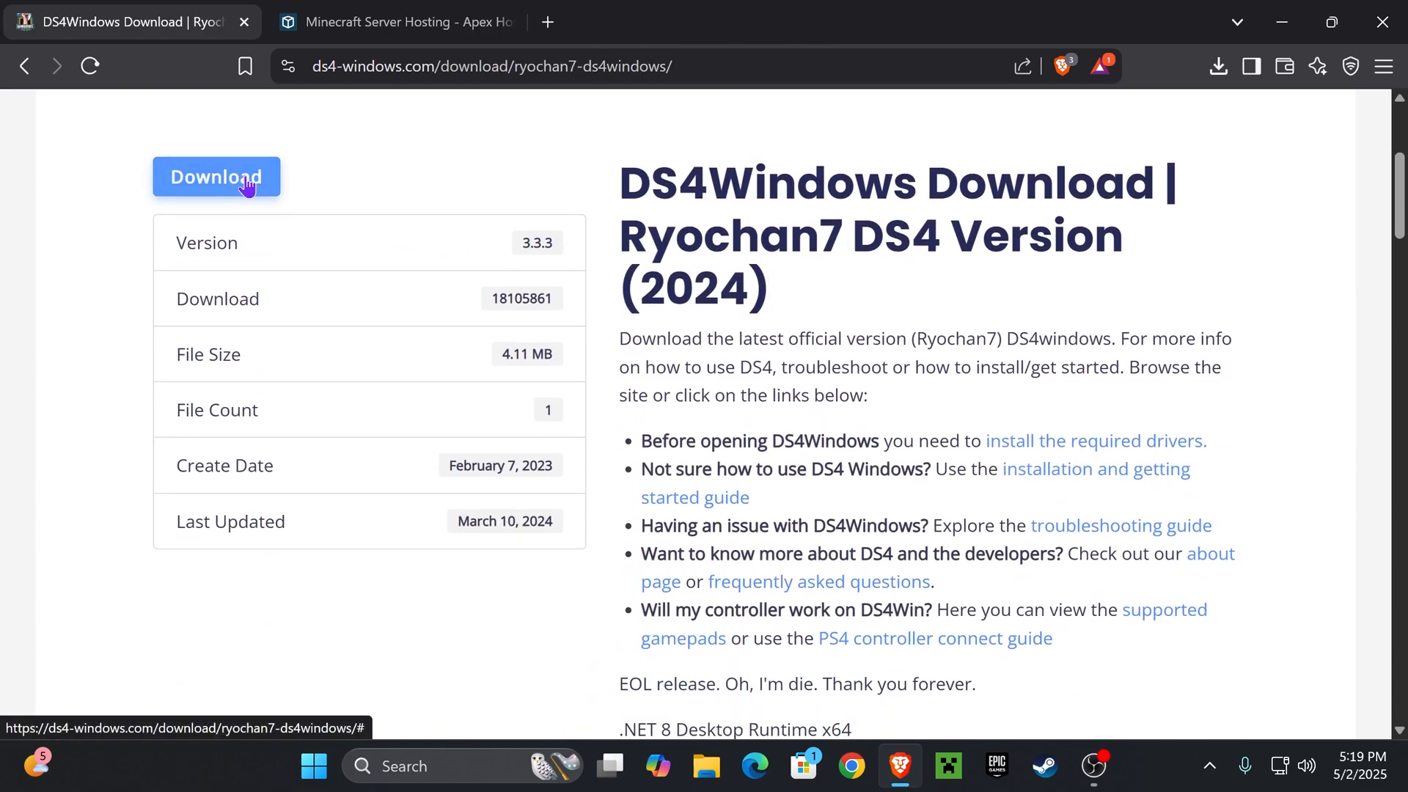
{"action": "left_click", "coordinate": [215, 176]}
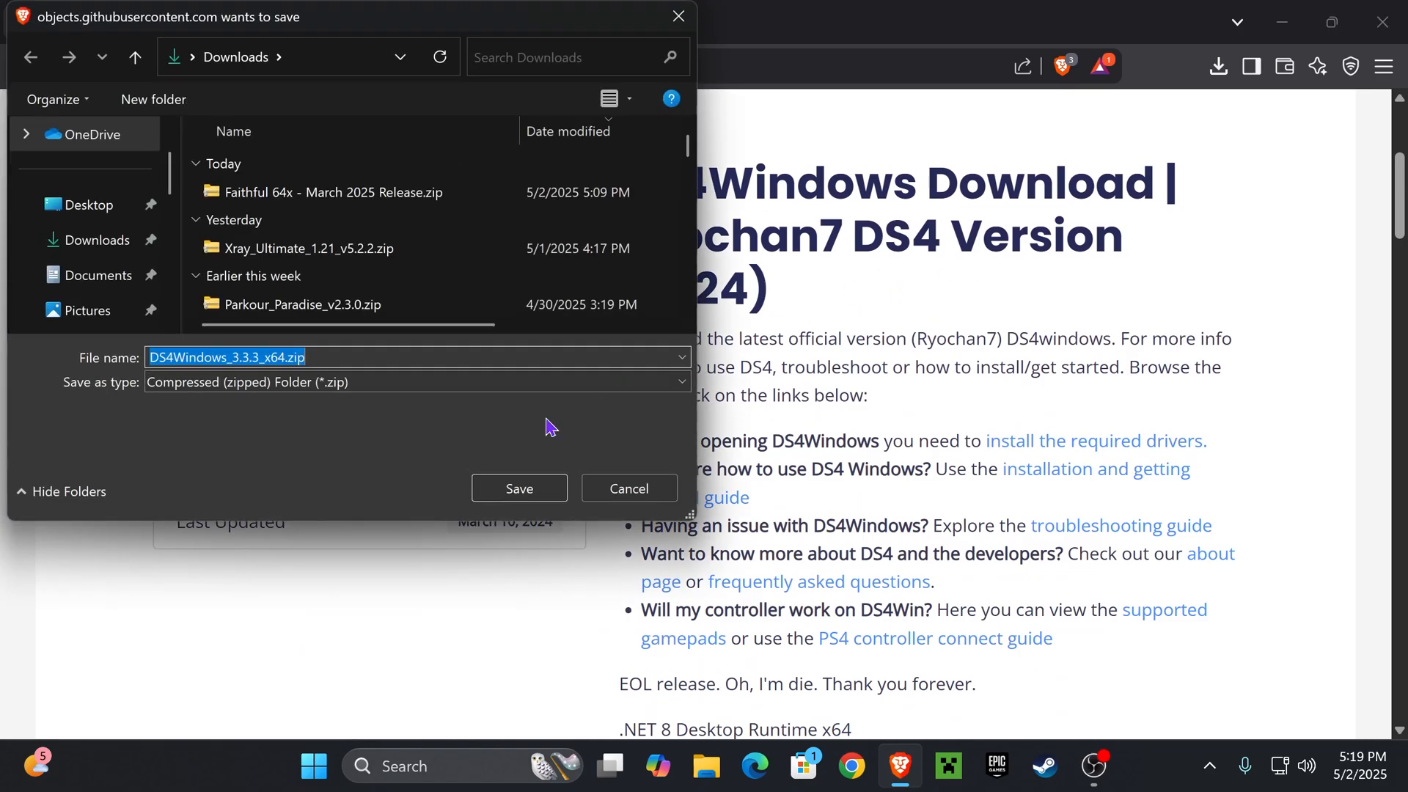
{"action": "left_click", "coordinate": [517, 487]}
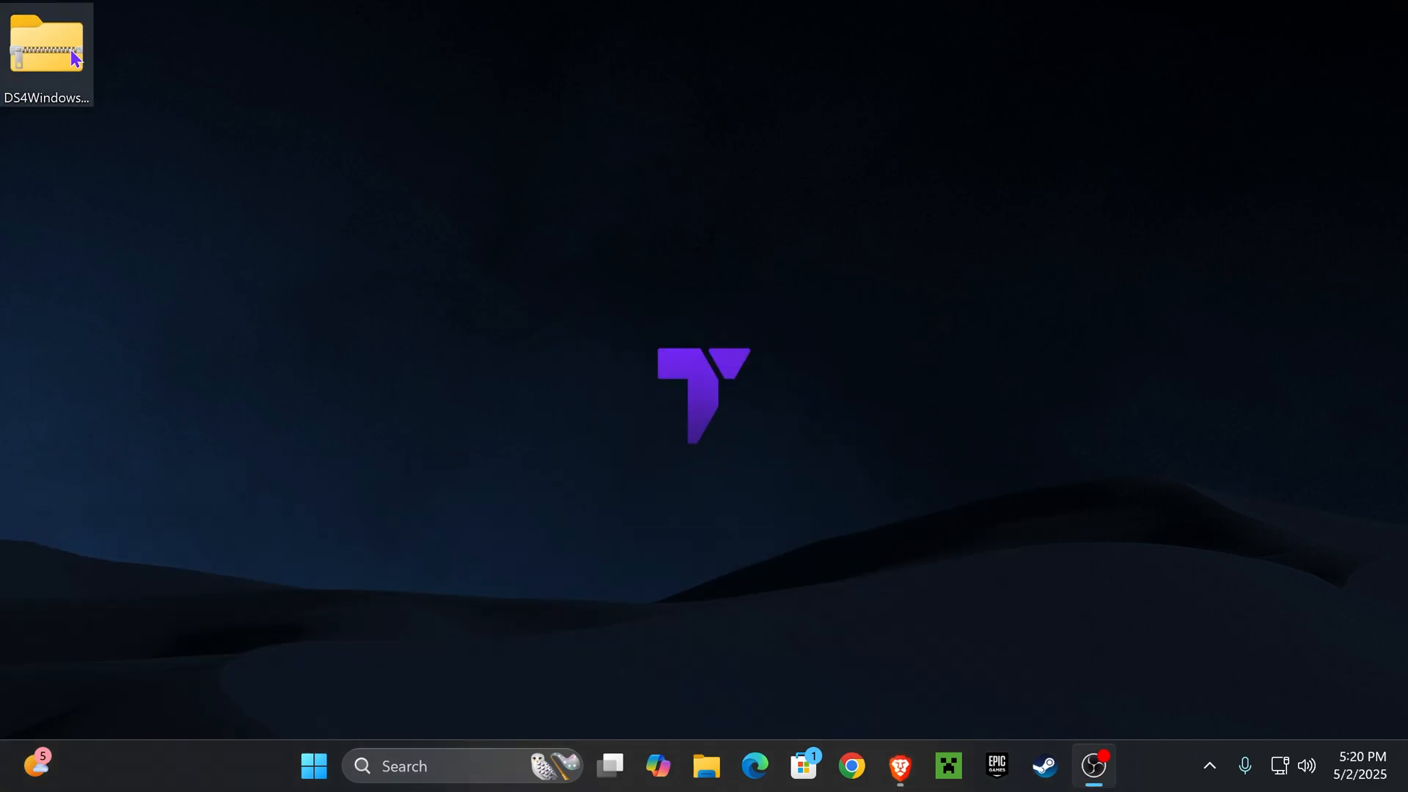
Extract the zip into a DS4Windows_3.3.3_x64 desktop folder and close the resulting Explorer window
{"action": "left_click_drag", "start_coordinate": [47, 46], "coordinate": [513, 337]}
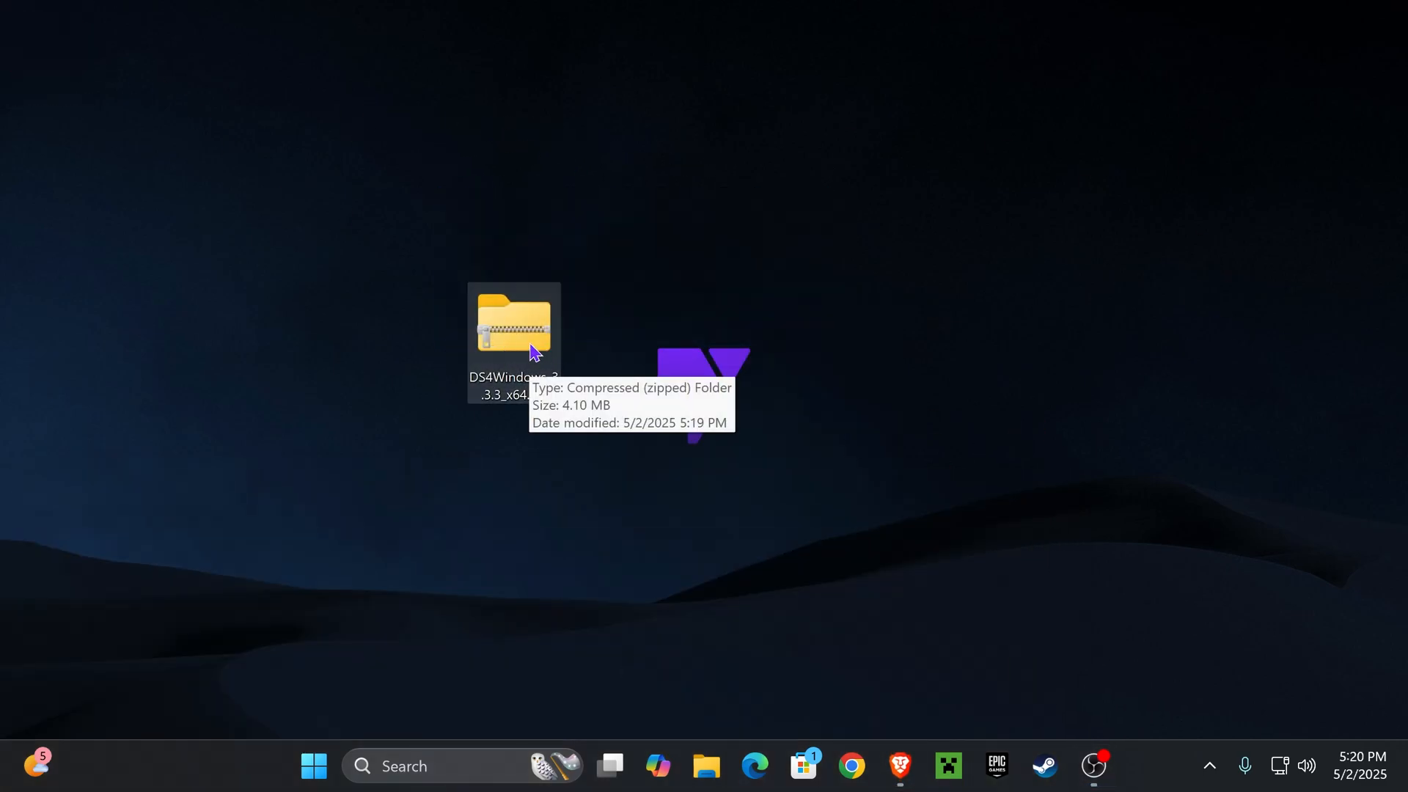
{"action": "right_click", "coordinate": [513, 327]}
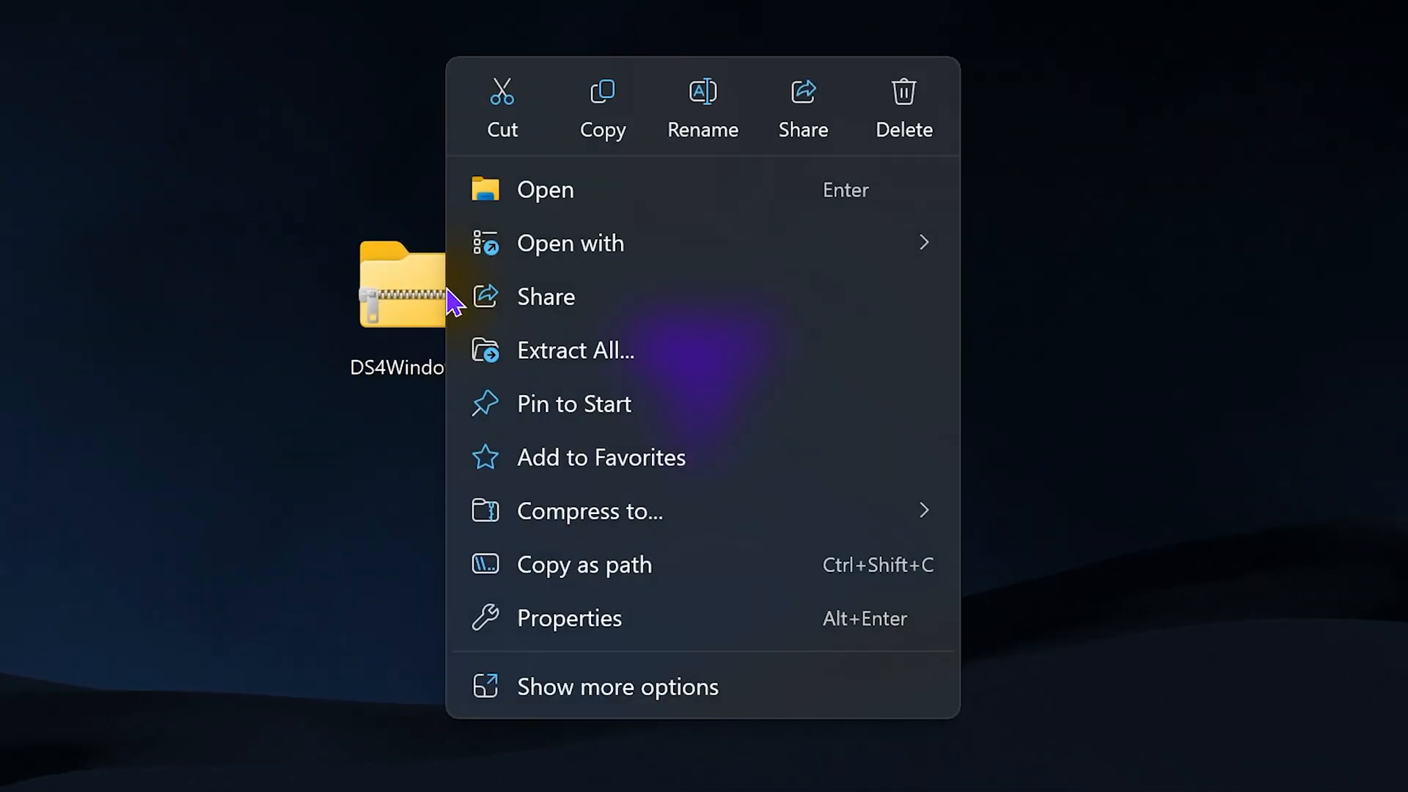
{"action": "left_click", "coordinate": [575, 350]}
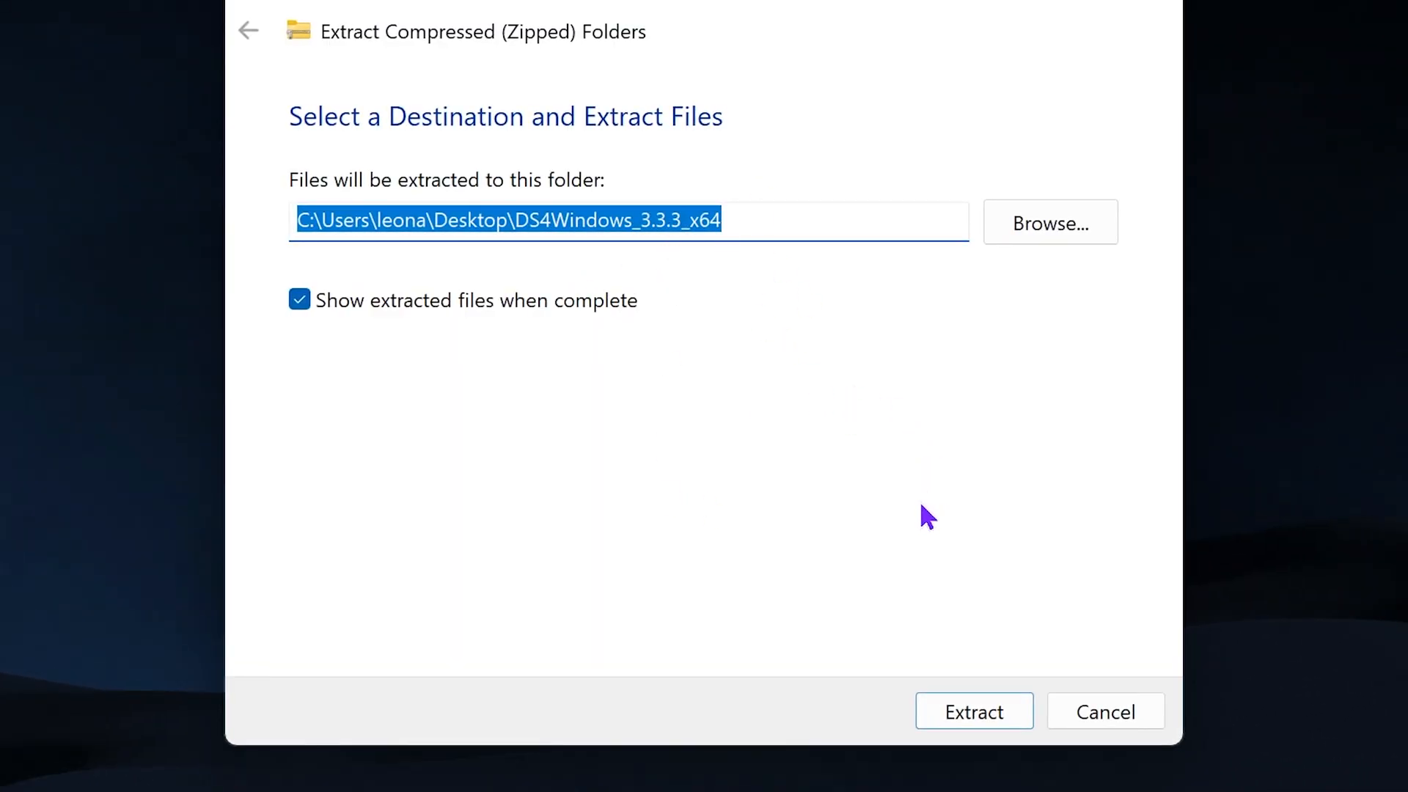
{"action": "left_click", "coordinate": [973, 711]}
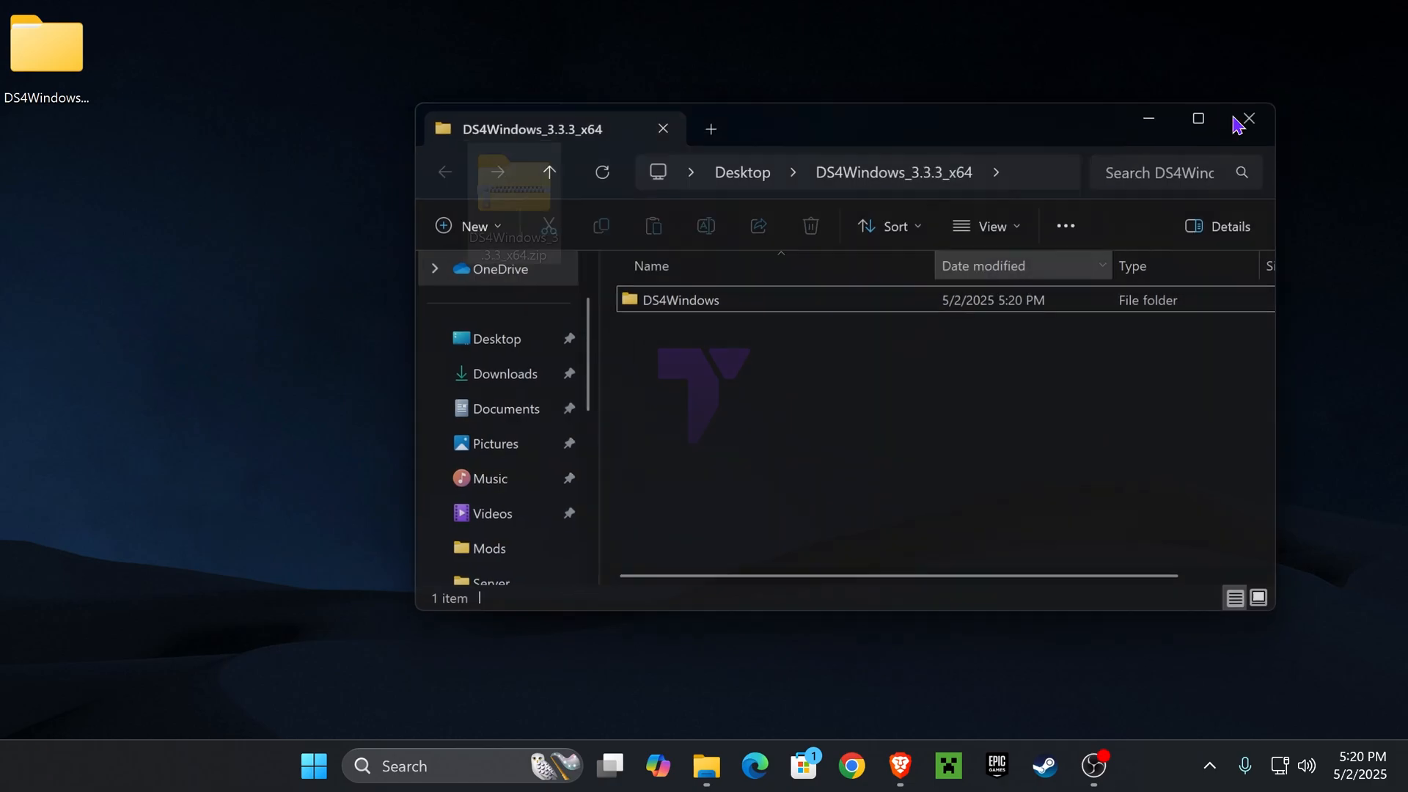
{"action": "left_click", "coordinate": [1246, 119]}
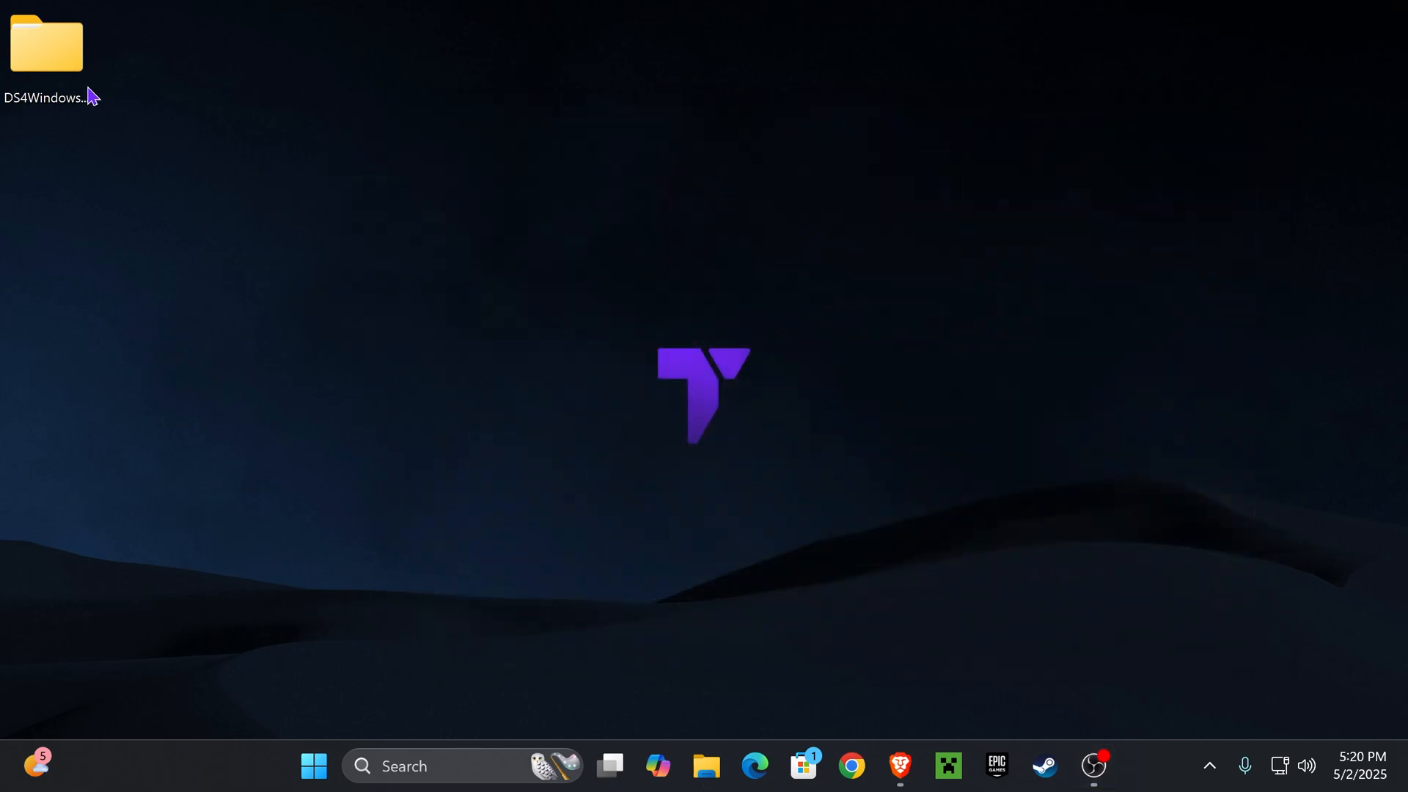
Launch DS4Windows.exe from the extracted DS4Windows_3.3.3_x64\DS4Windows folder, hitting the .NET requirement notice
{"action": "double_click", "coordinate": [46, 46]}
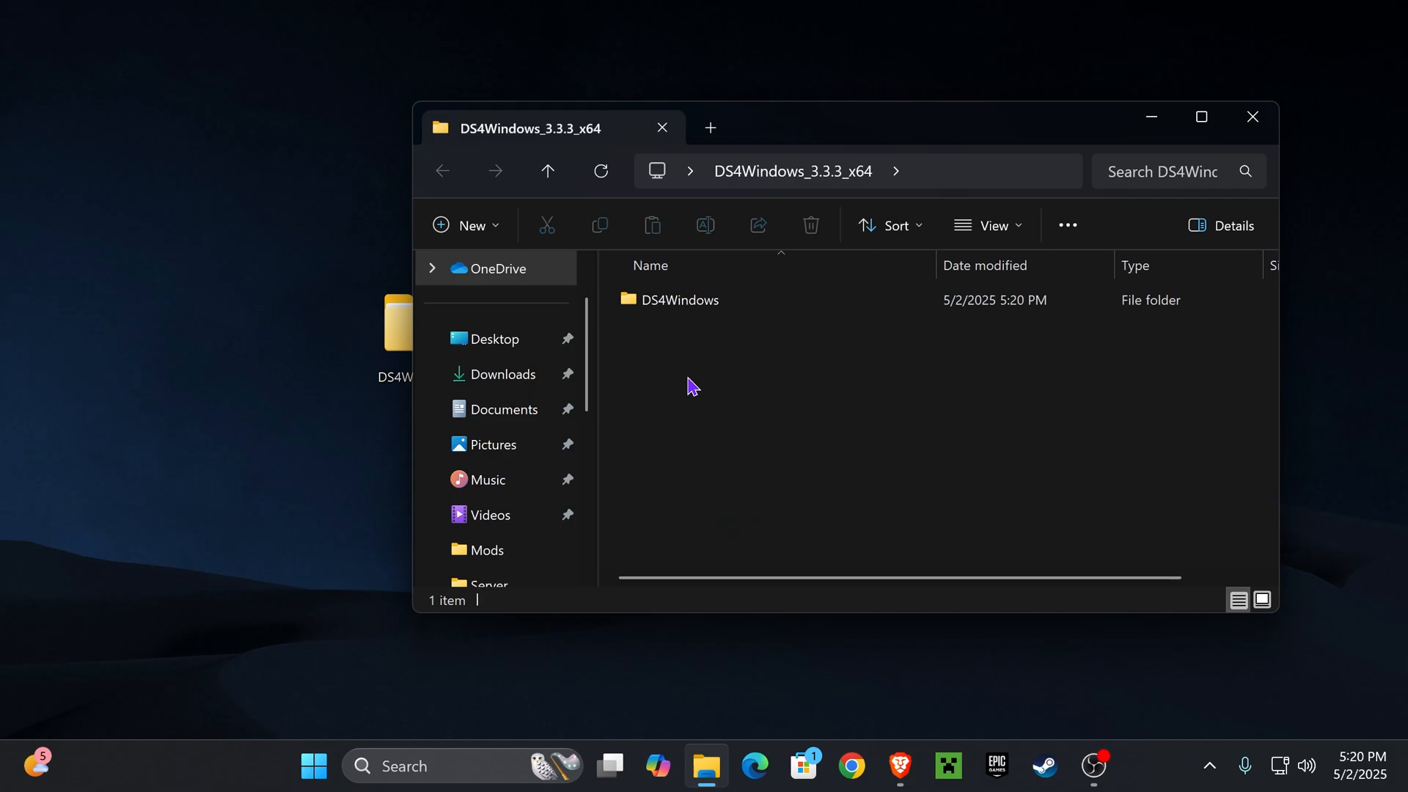
{"action": "double_click", "coordinate": [682, 299]}
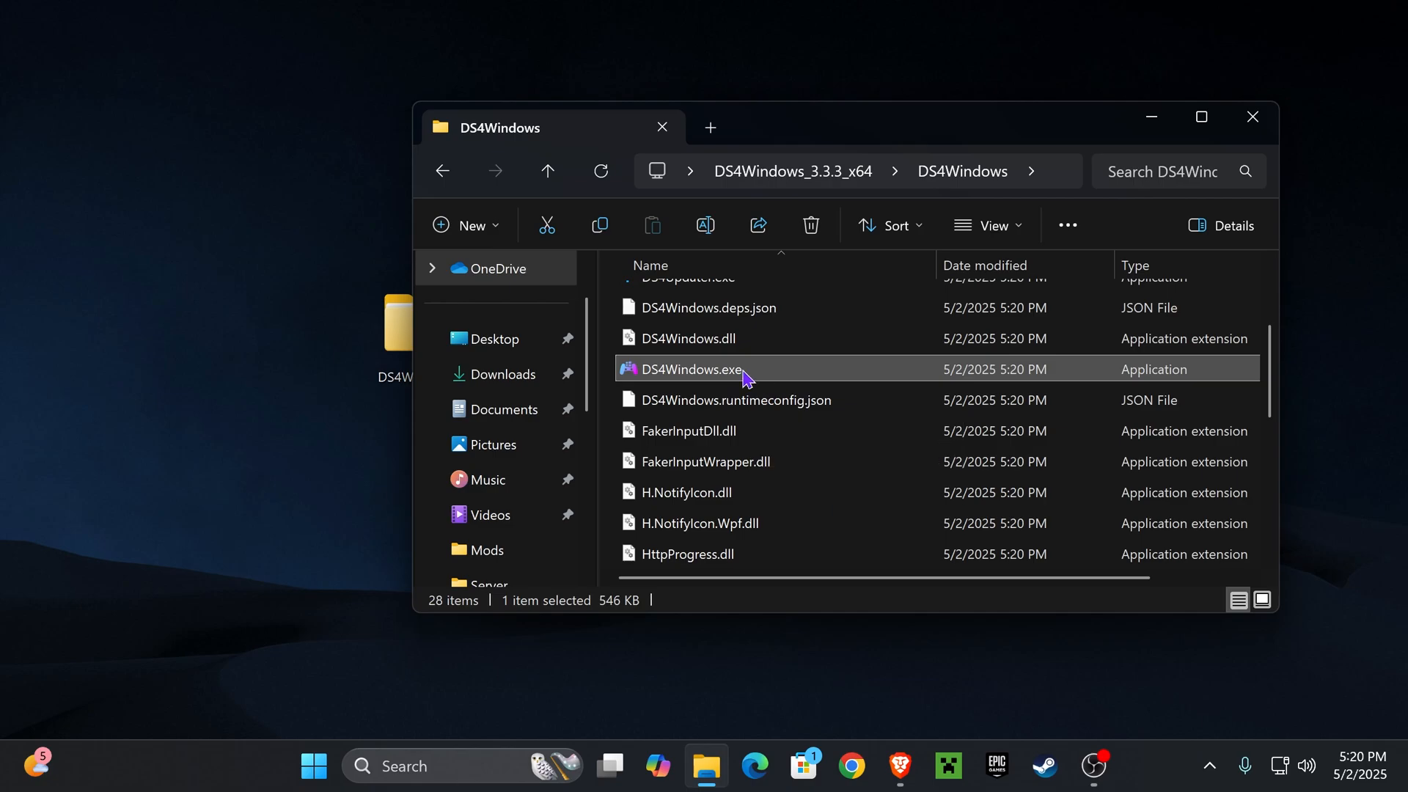
{"action": "double_click", "coordinate": [689, 369]}
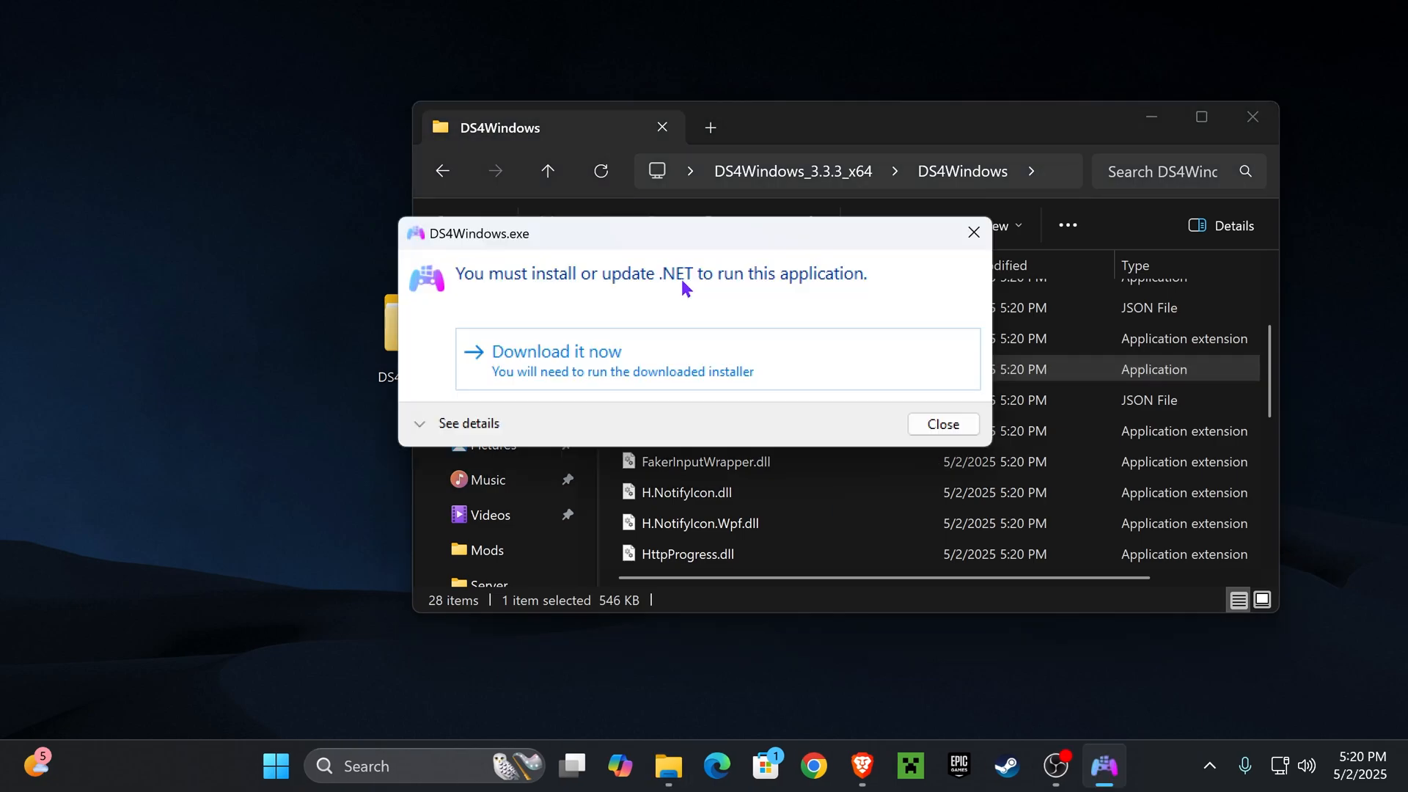
{"action": "mouse_move", "coordinate": [681, 355]}
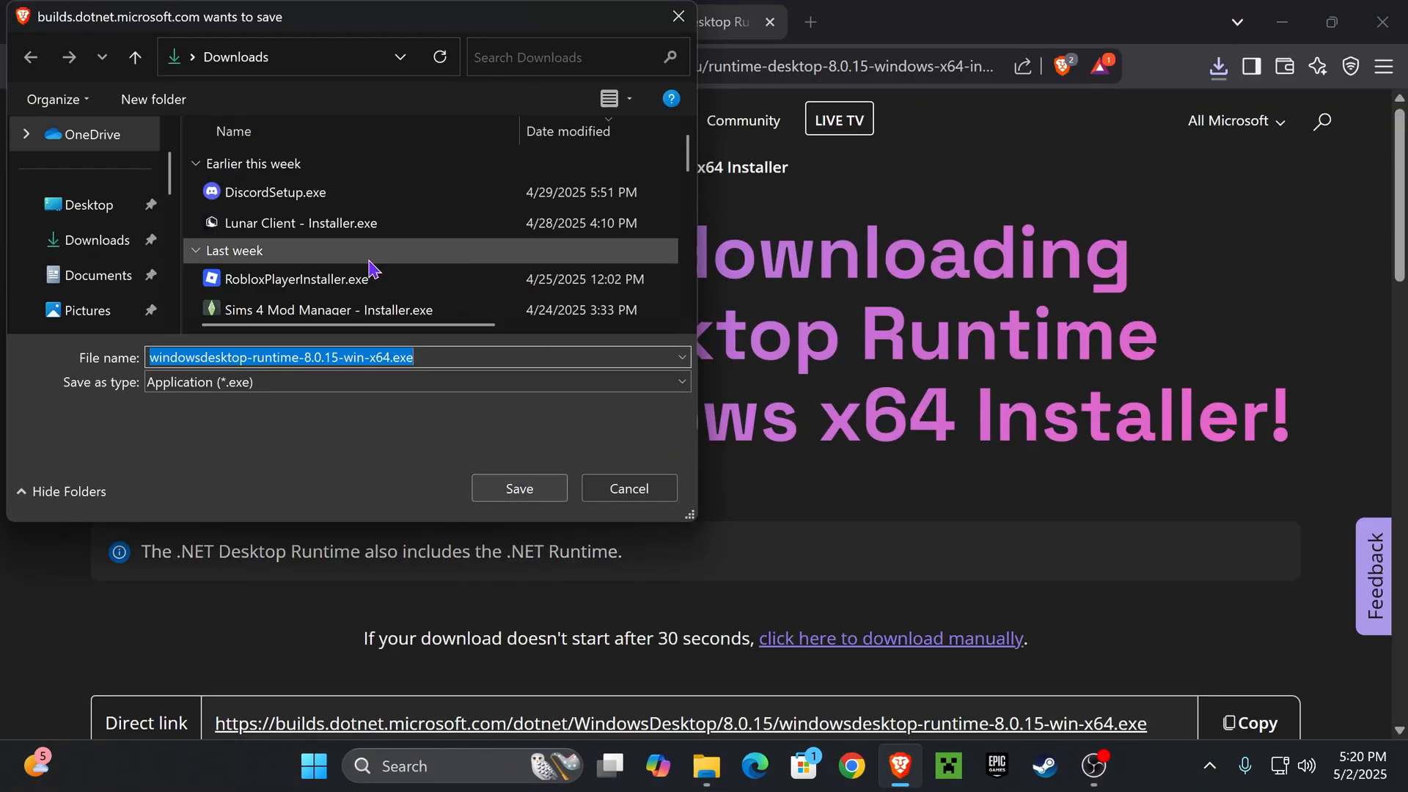
Save and run the .NET Desktop Runtime 8.0.15 (x64) installer, install it and close it
{"action": "left_click", "coordinate": [518, 487]}
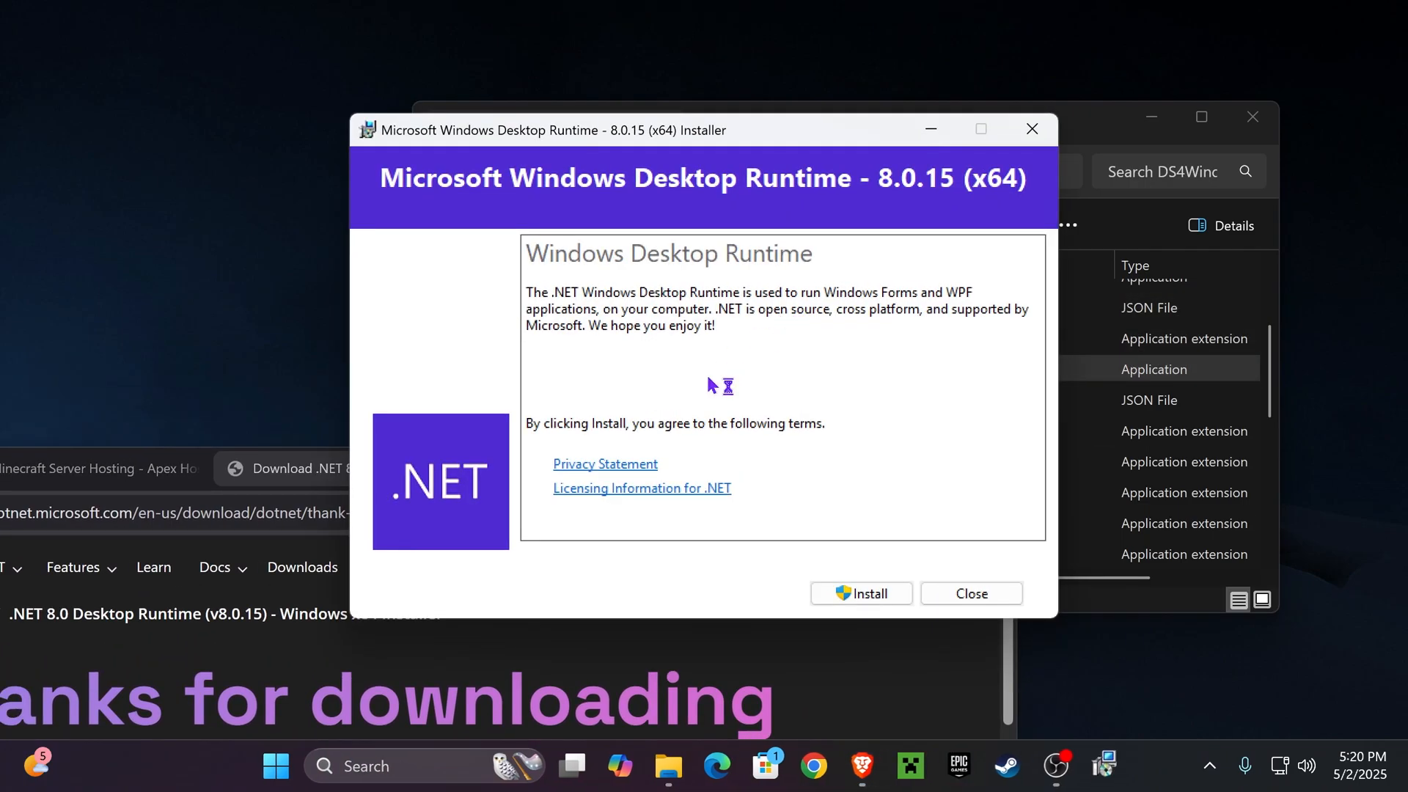
{"action": "left_click", "coordinate": [860, 594]}
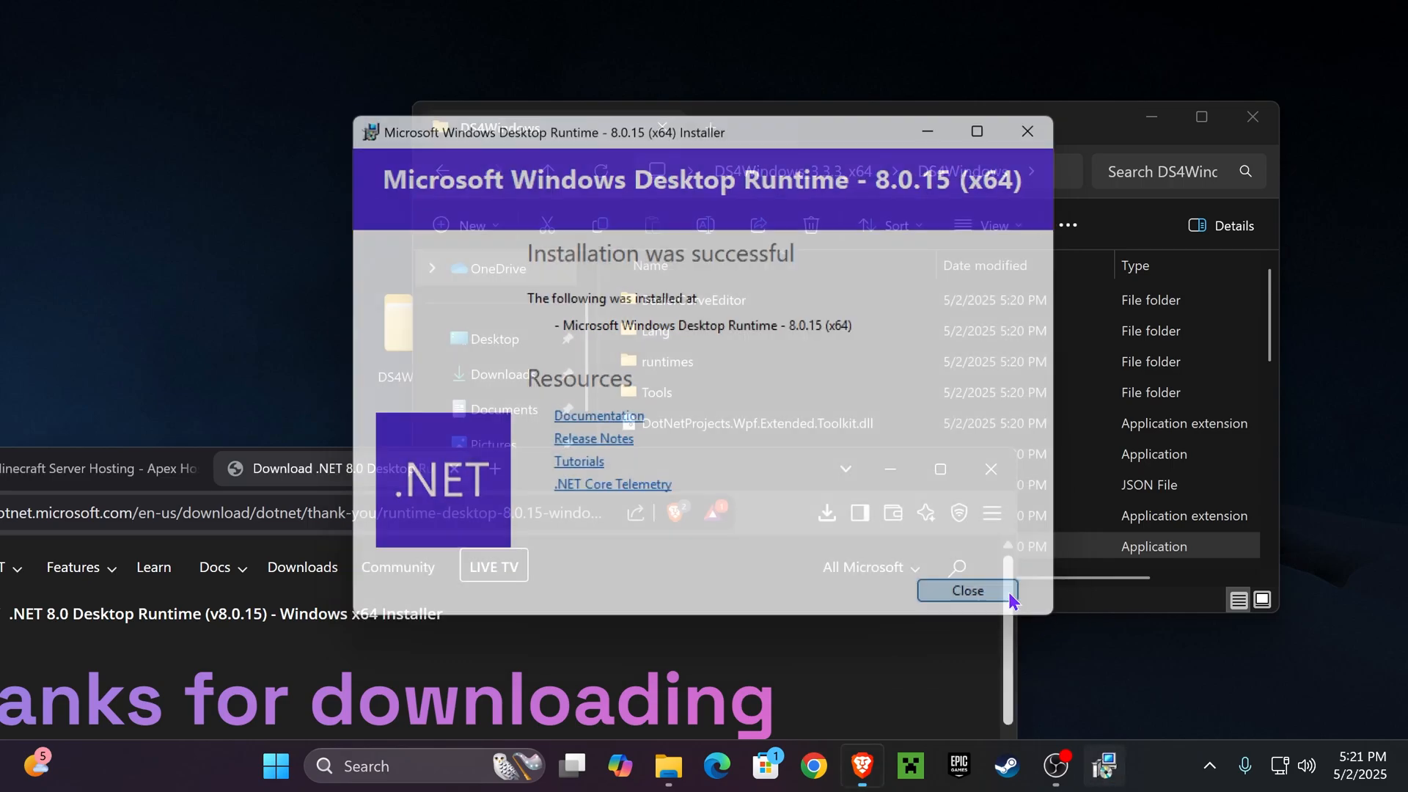
{"action": "left_click", "coordinate": [967, 591]}
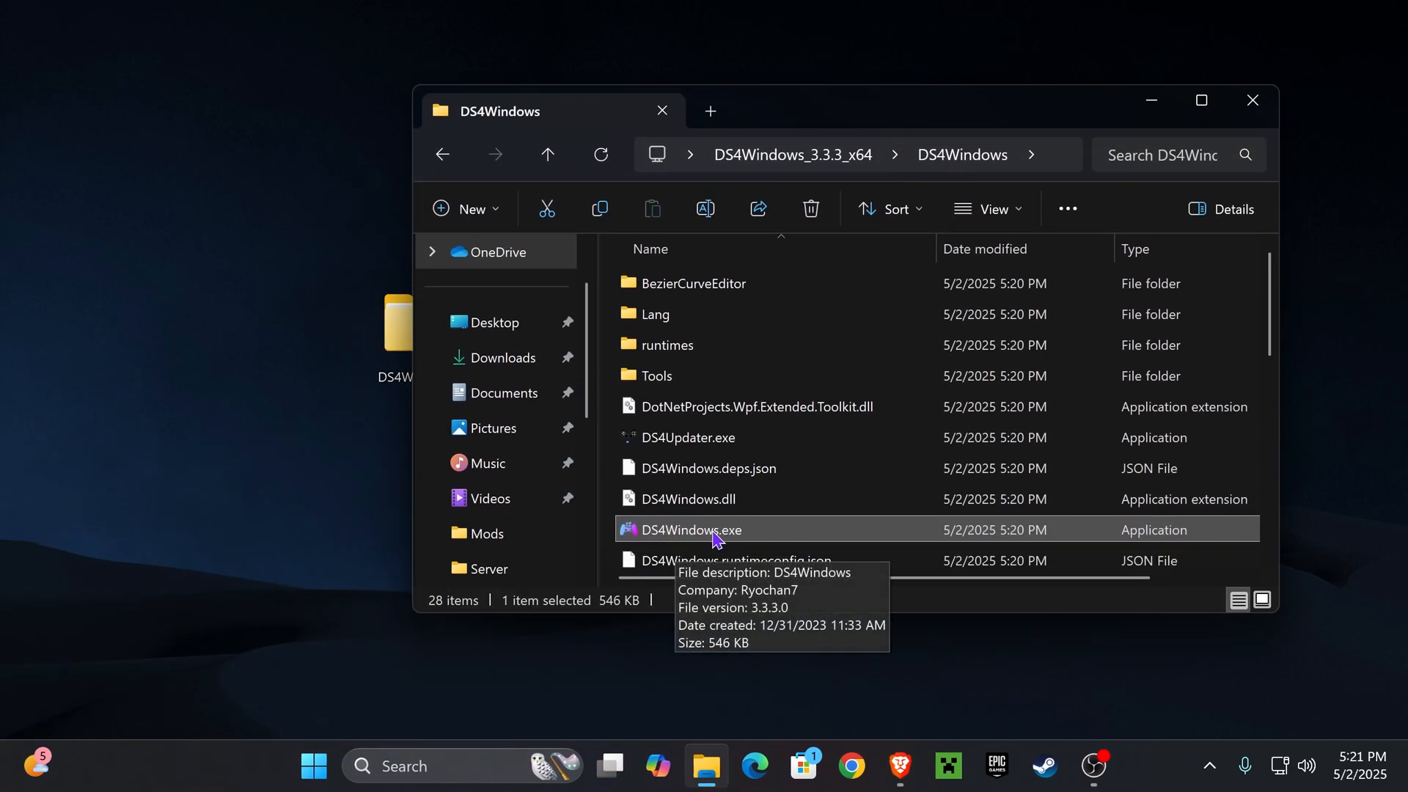
Relaunch DS4Windows.exe and choose the Program Folder as the save location for profiles and settings
{"action": "double_click", "coordinate": [689, 529]}
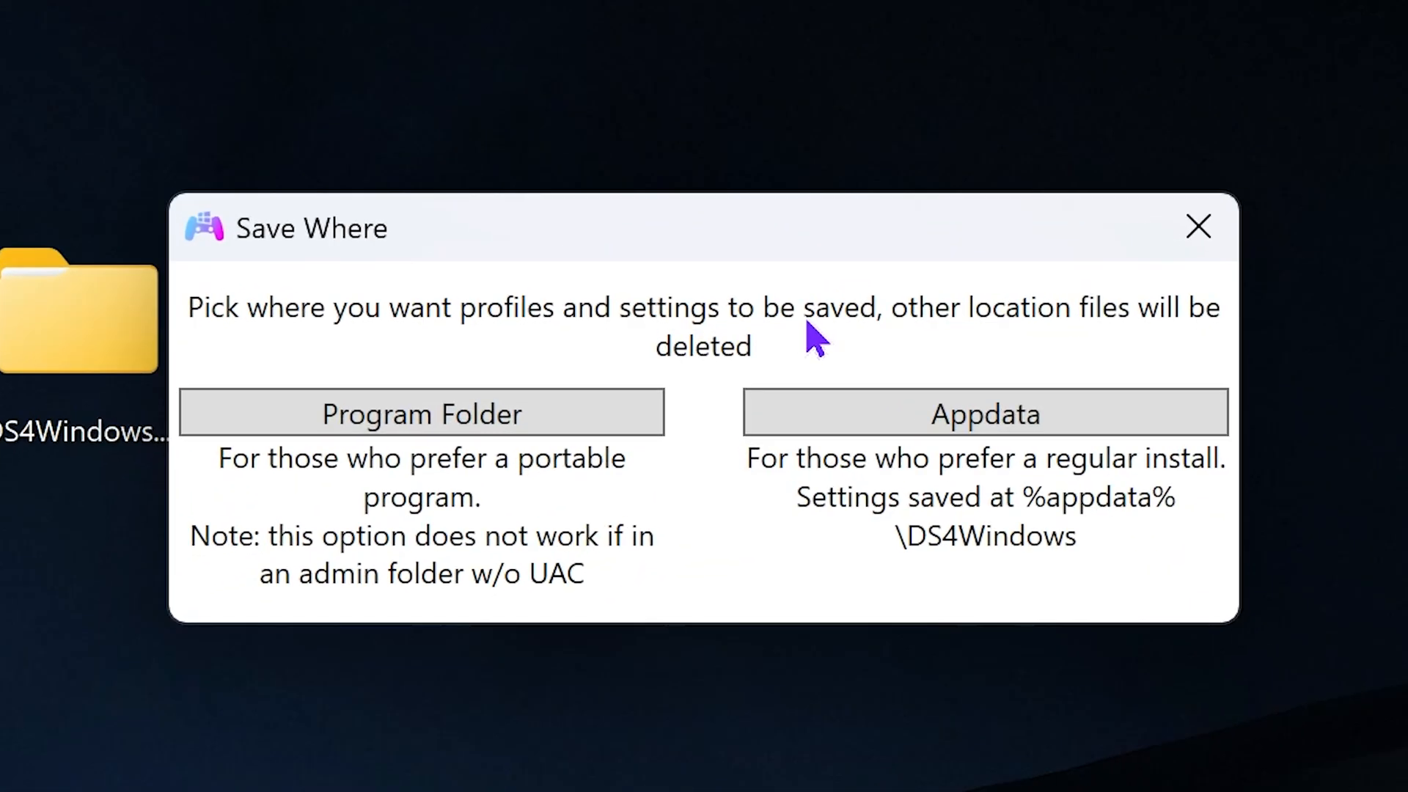
{"action": "mouse_move", "coordinate": [421, 414]}
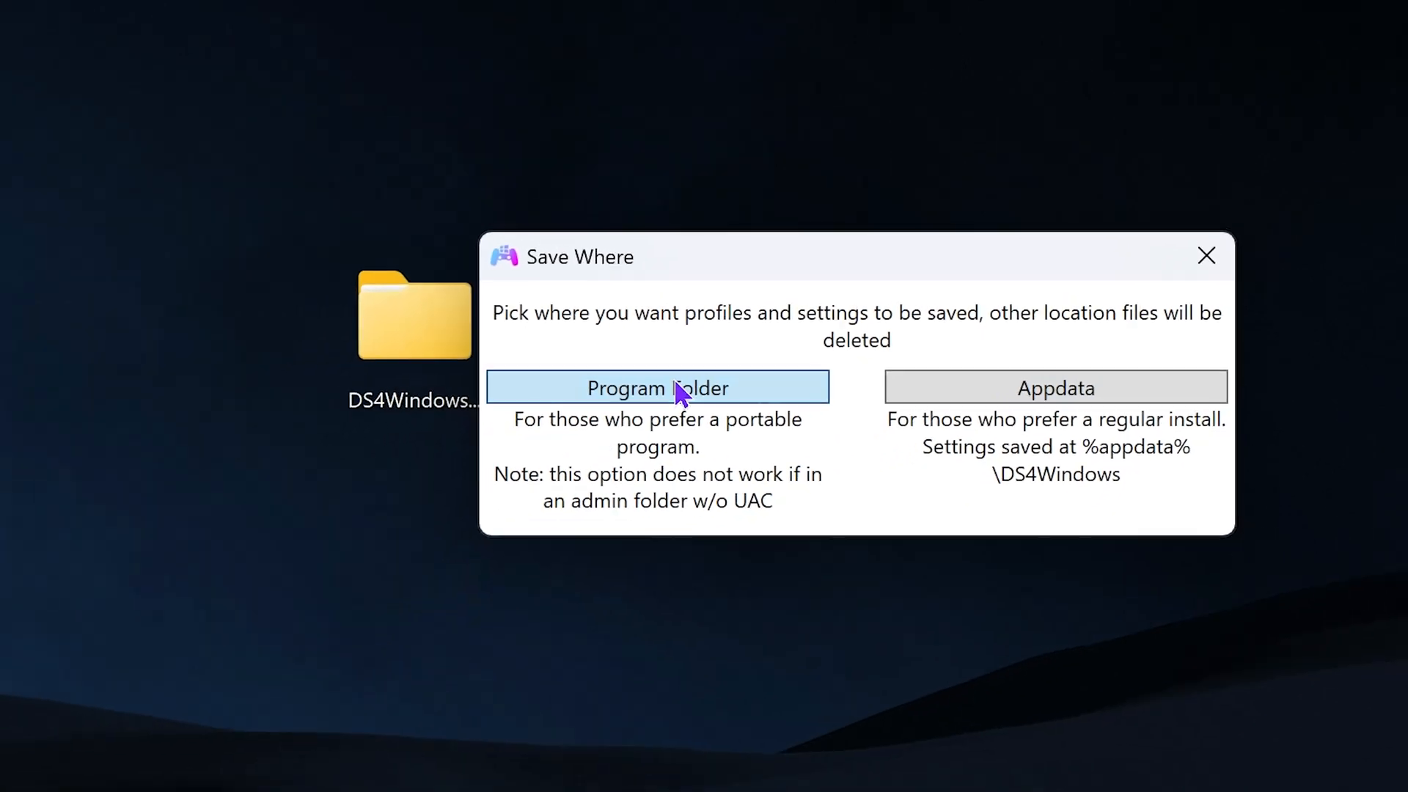
{"action": "left_click", "coordinate": [657, 387]}
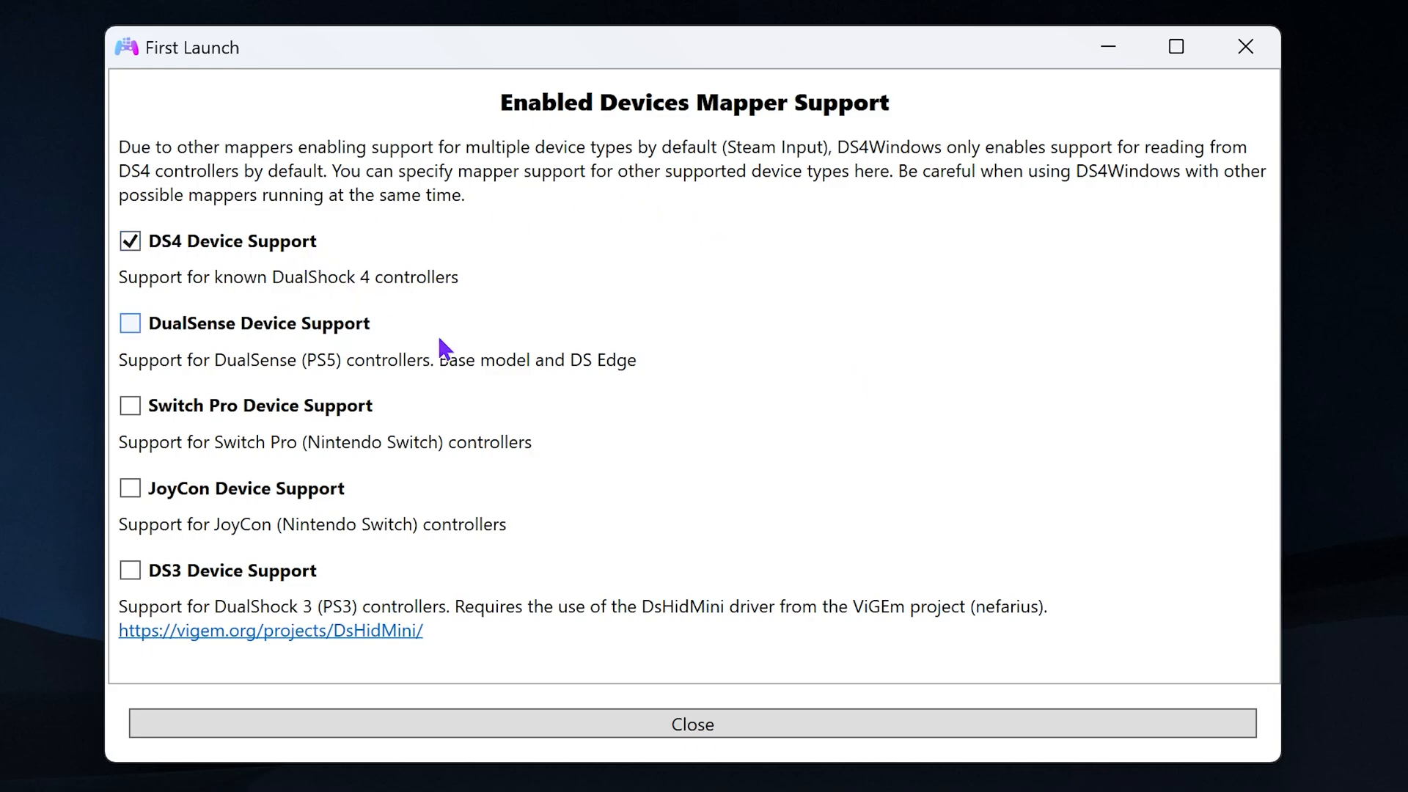
{"action": "mouse_move", "coordinate": [130, 323]}
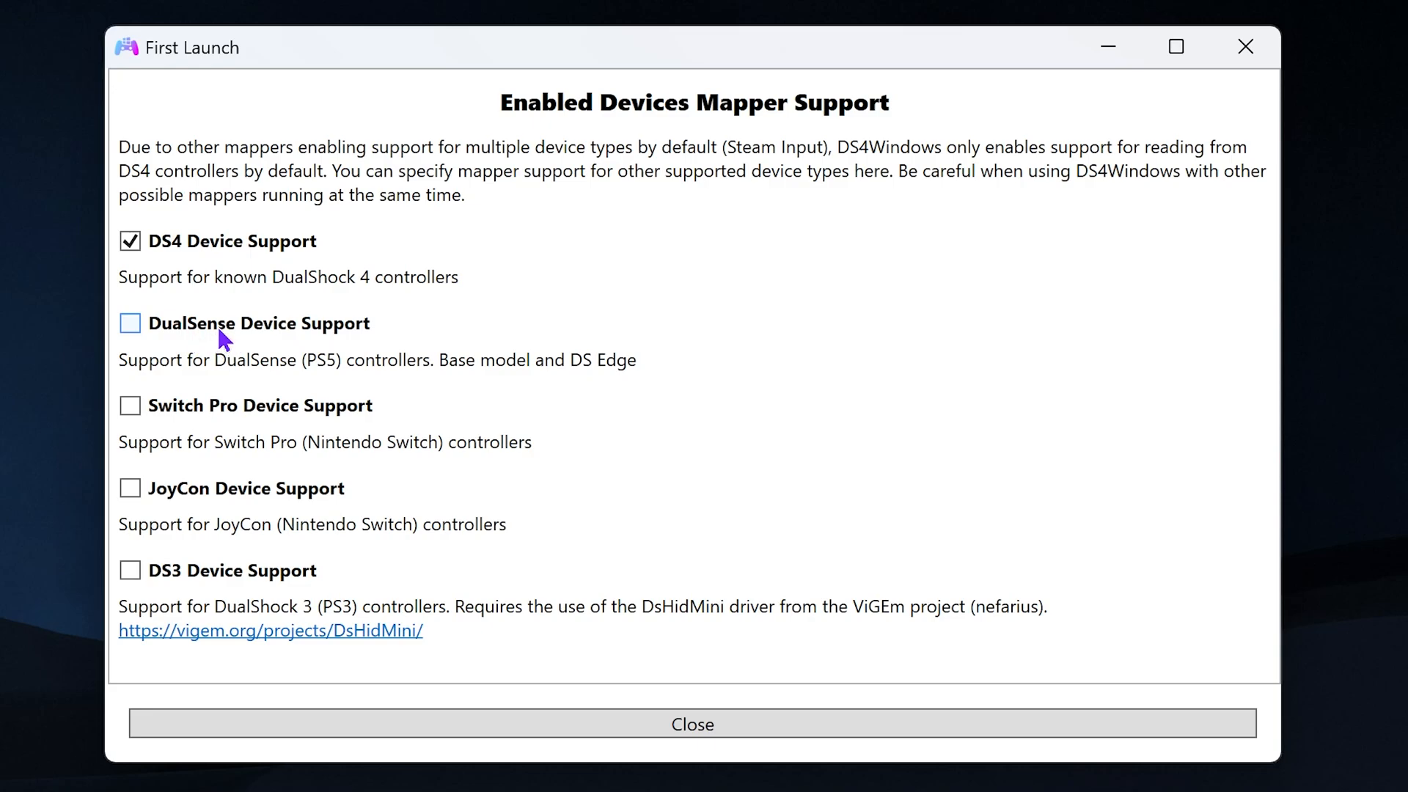
{"action": "mouse_move", "coordinate": [123, 349]}
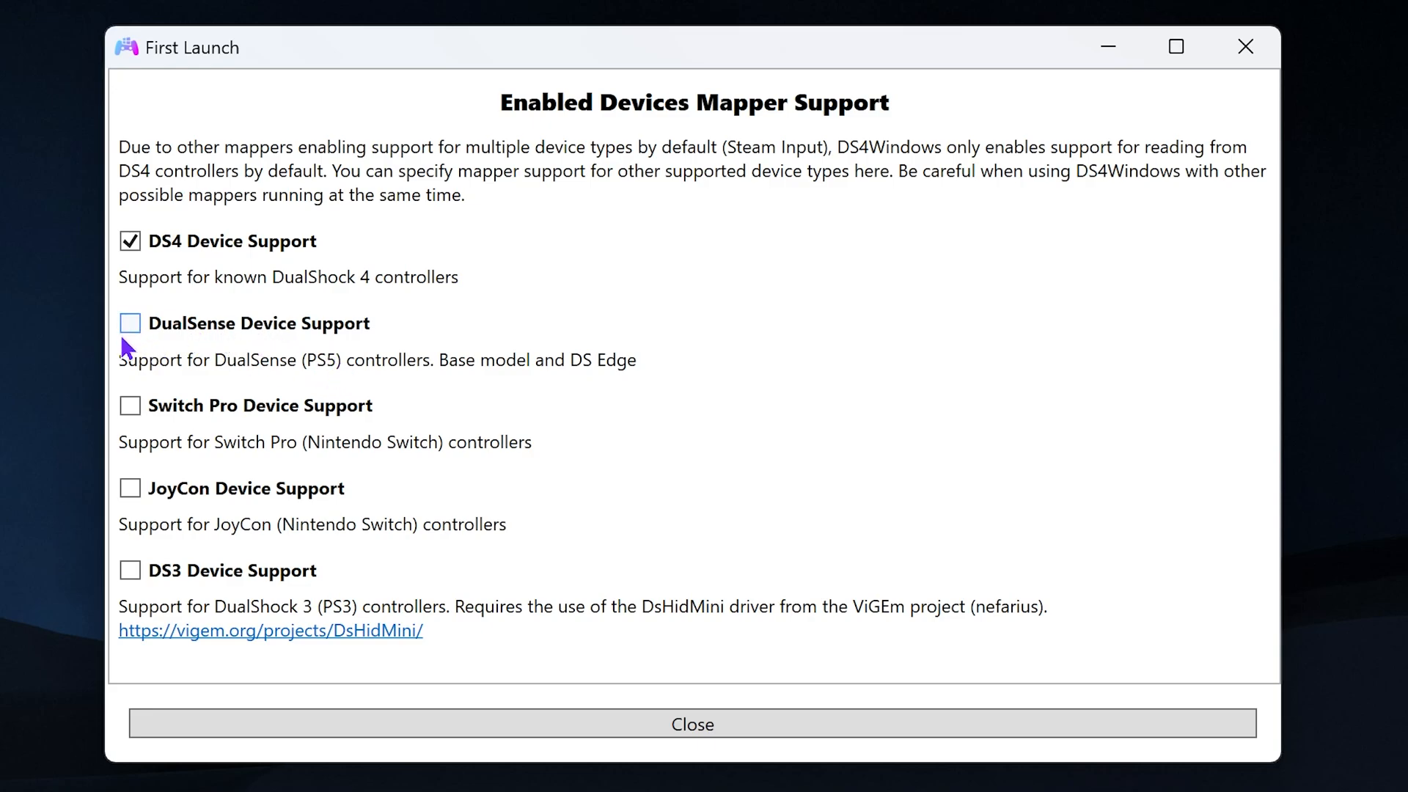
Enable DualSense Device Support alongside DS4 and close the First Launch dialog
{"action": "left_click", "coordinate": [131, 323]}
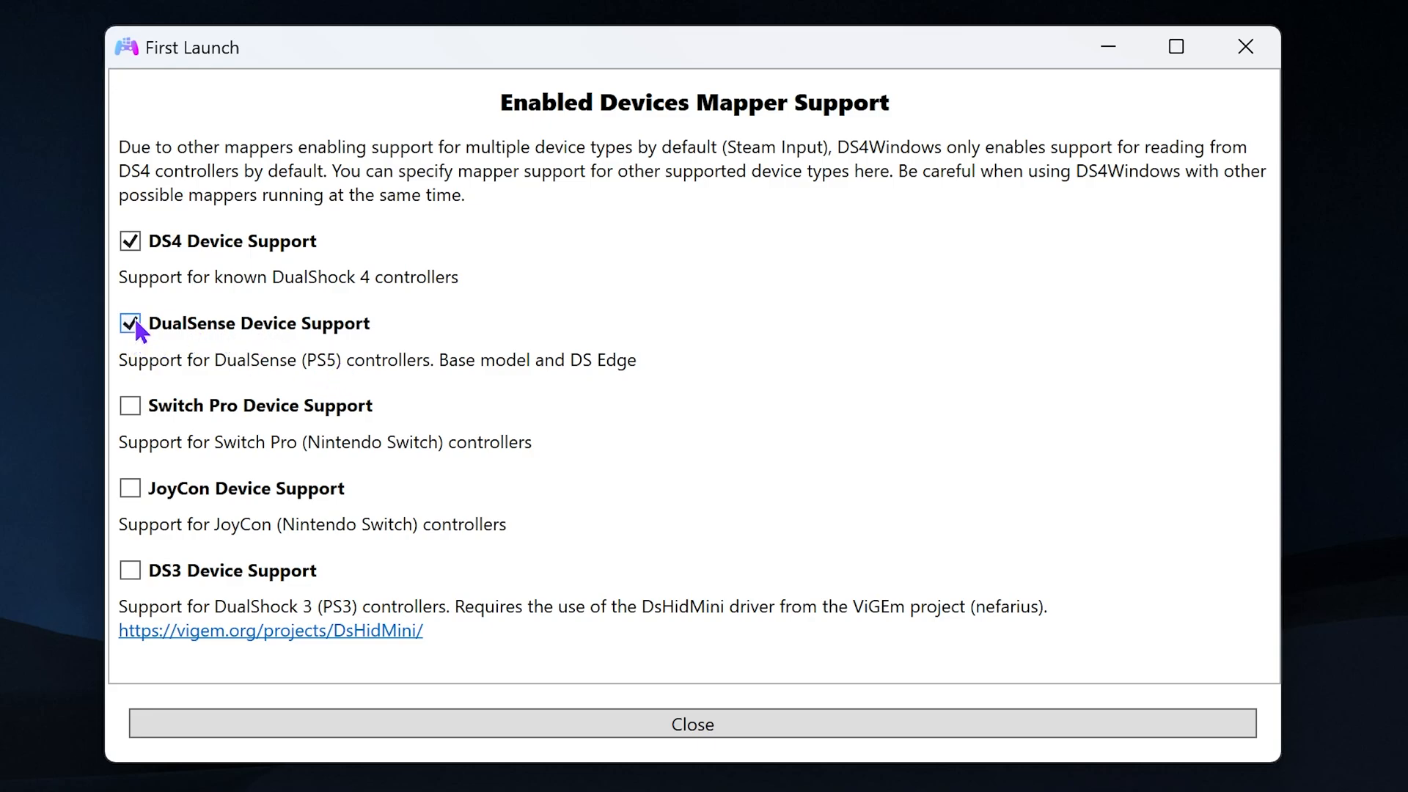
{"action": "left_click", "coordinate": [130, 240]}
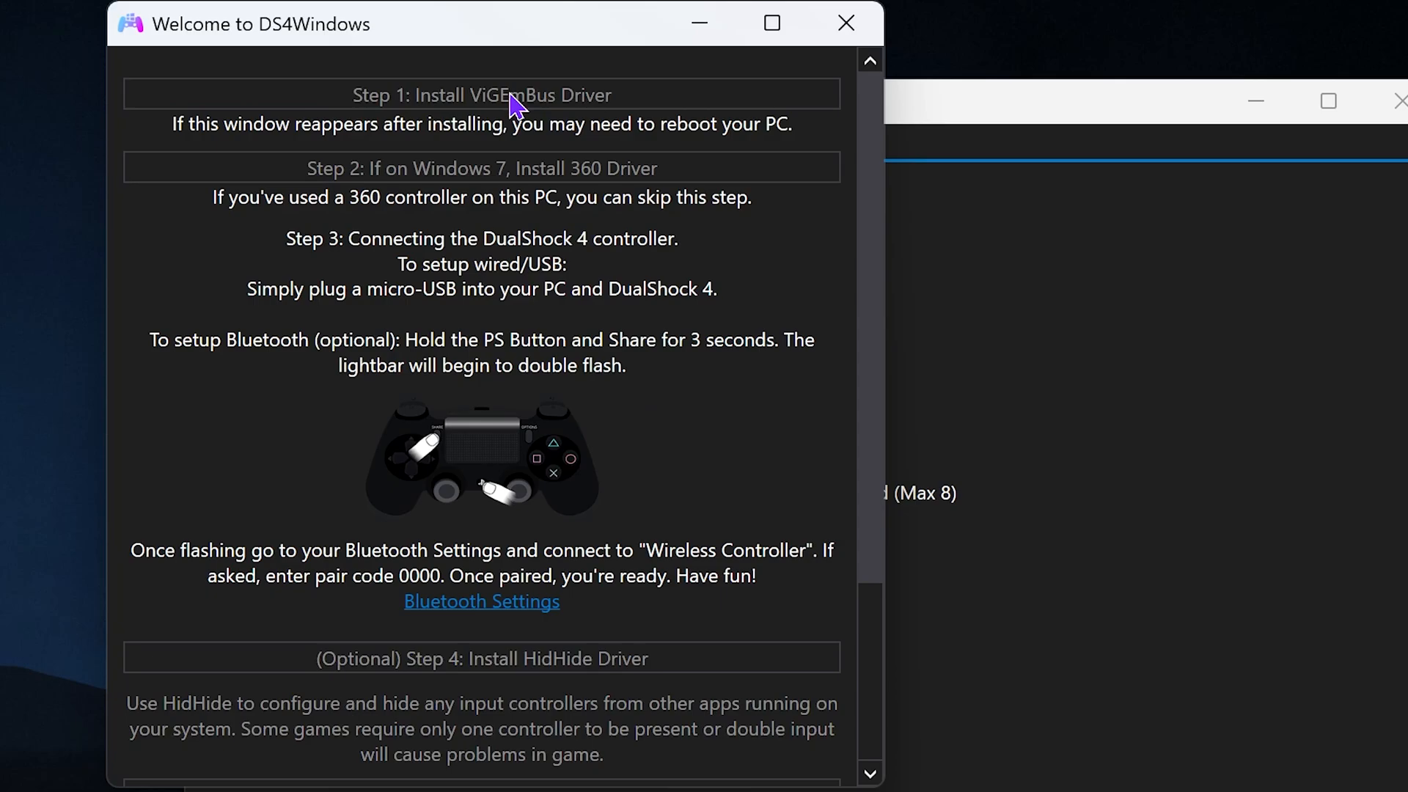
Install the ViGEmBus driver through its wizard, accepting the license and default location, then finish
{"action": "left_click", "coordinate": [481, 93]}
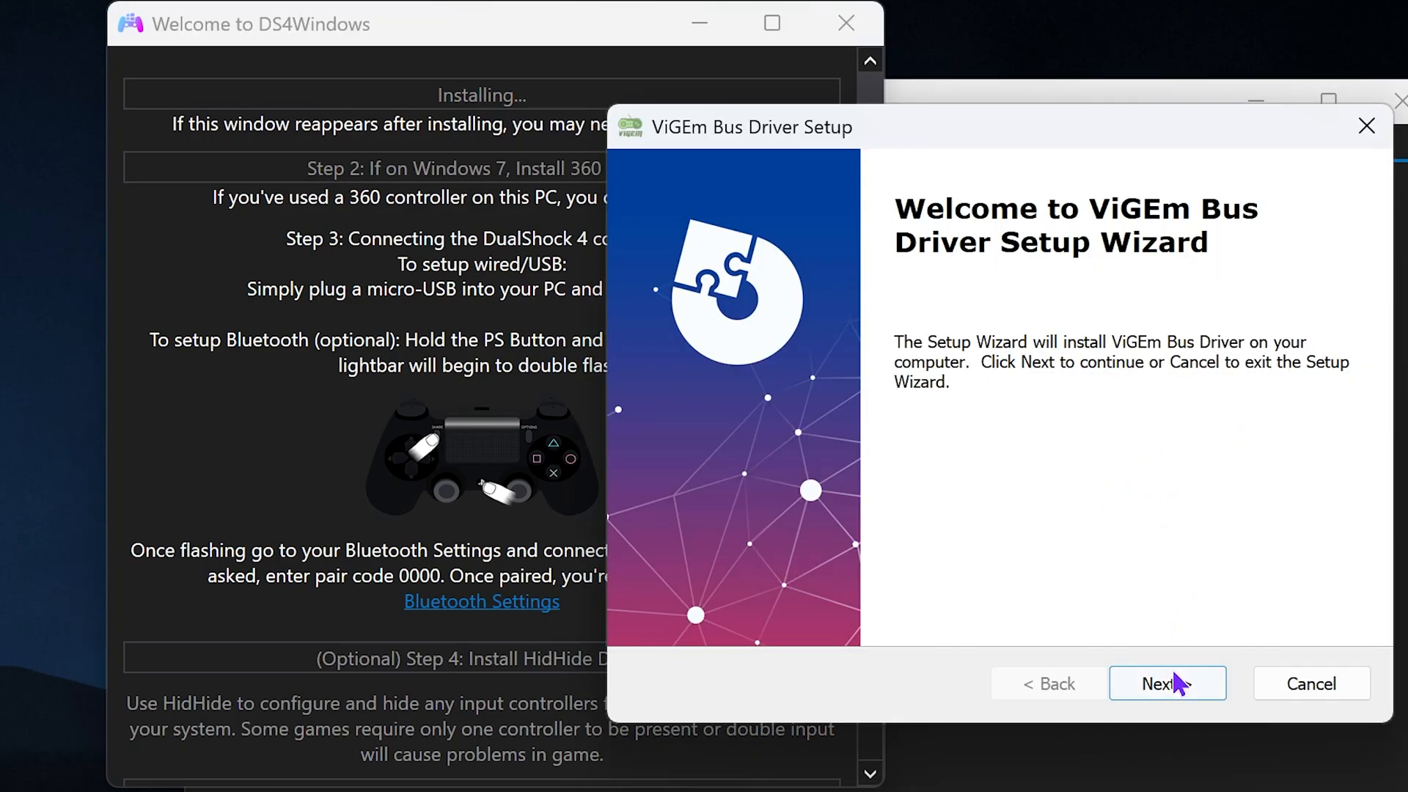
{"action": "left_click", "coordinate": [1166, 683]}
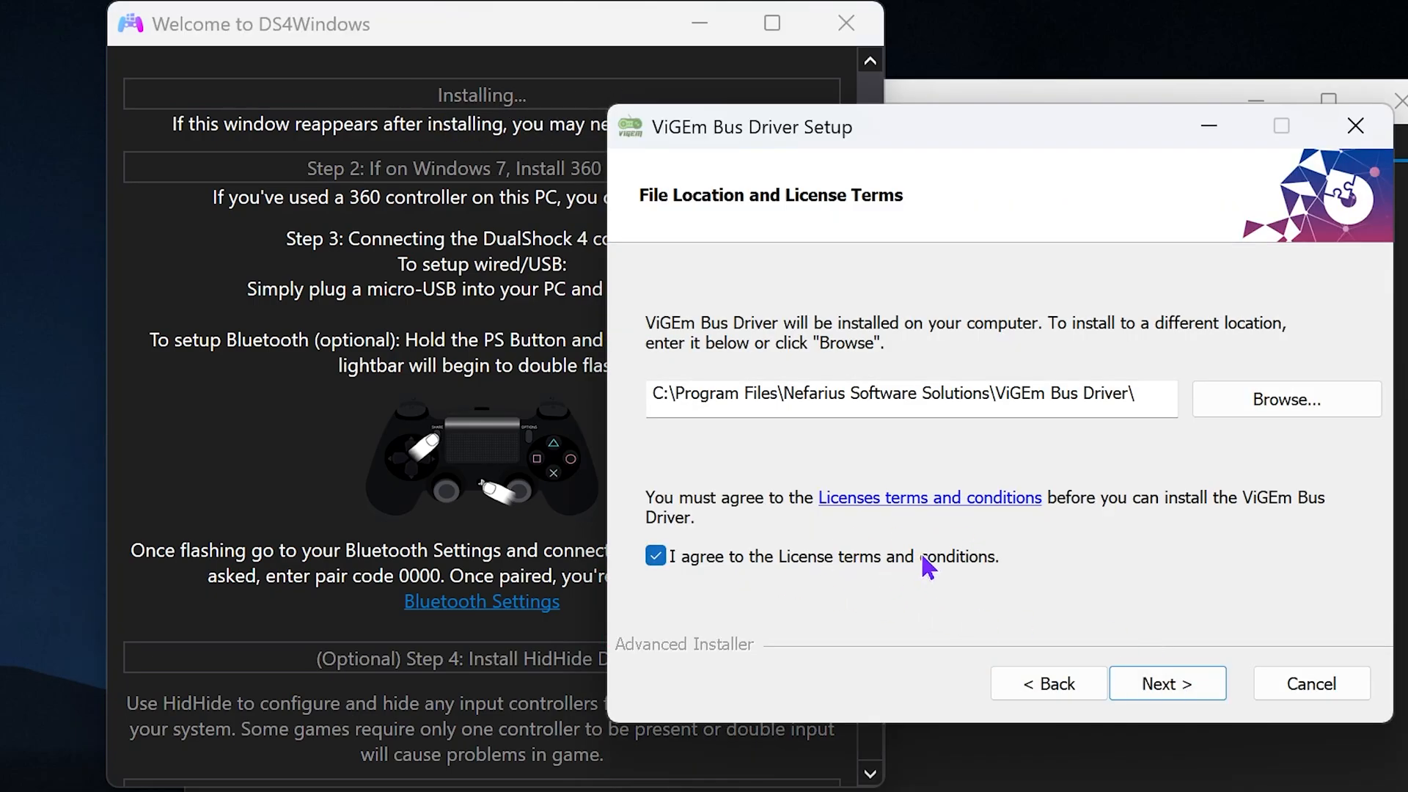
{"action": "mouse_move", "coordinate": [1018, 512]}
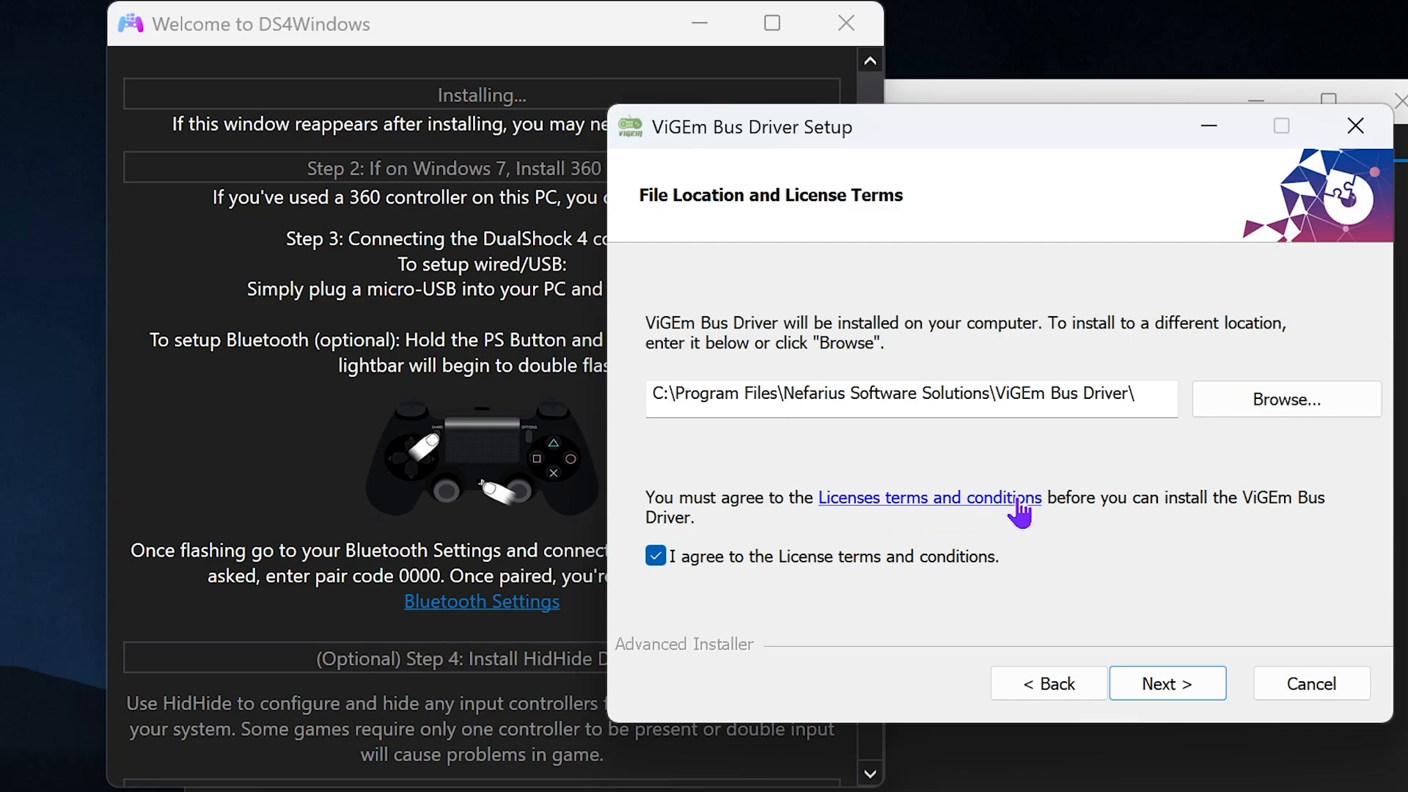
{"action": "left_click", "coordinate": [1165, 684]}
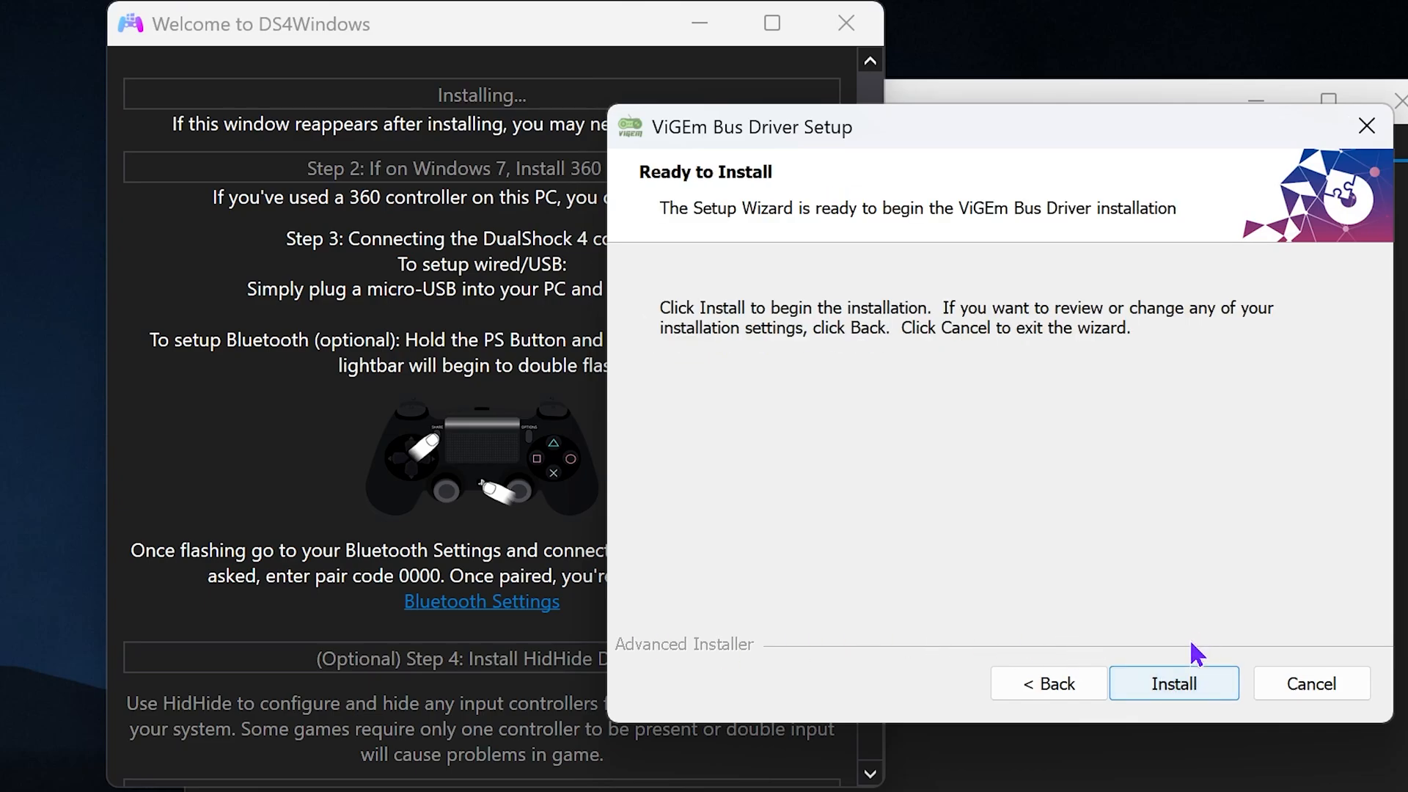
{"action": "left_click", "coordinate": [1173, 684]}
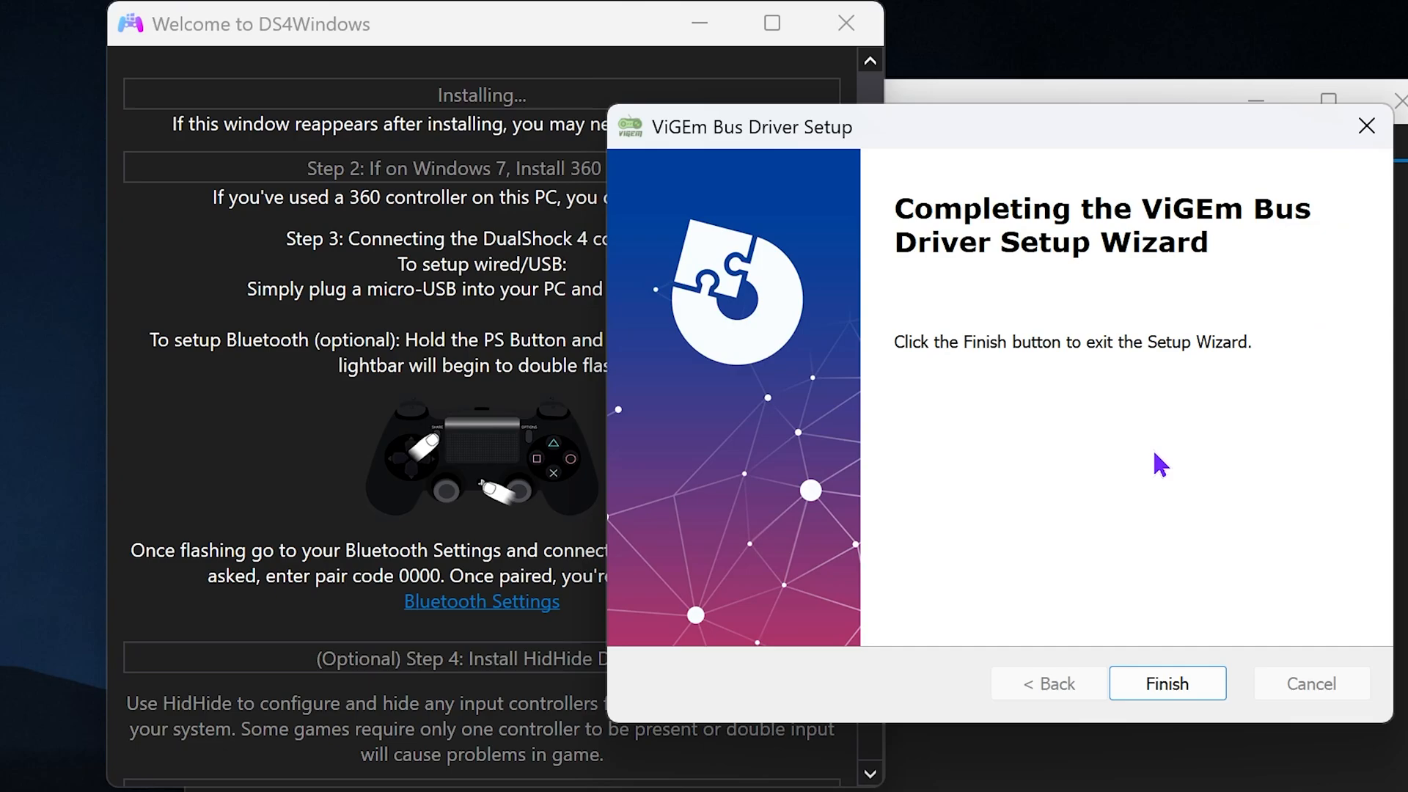
{"action": "left_click", "coordinate": [1167, 683]}
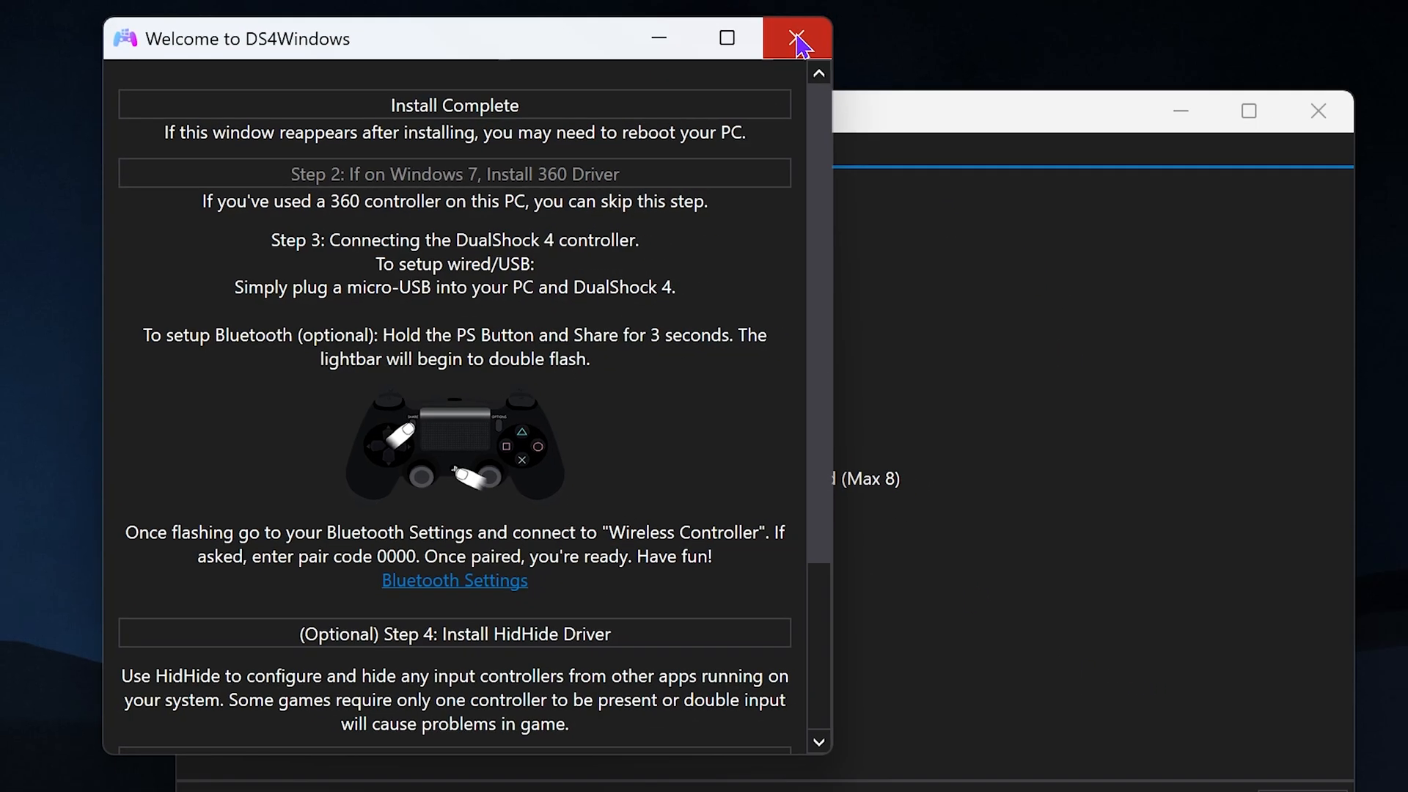
Close the DS4Windows welcome guide and leave Windows Settings' Add a device dialog
{"action": "left_click", "coordinate": [795, 38]}
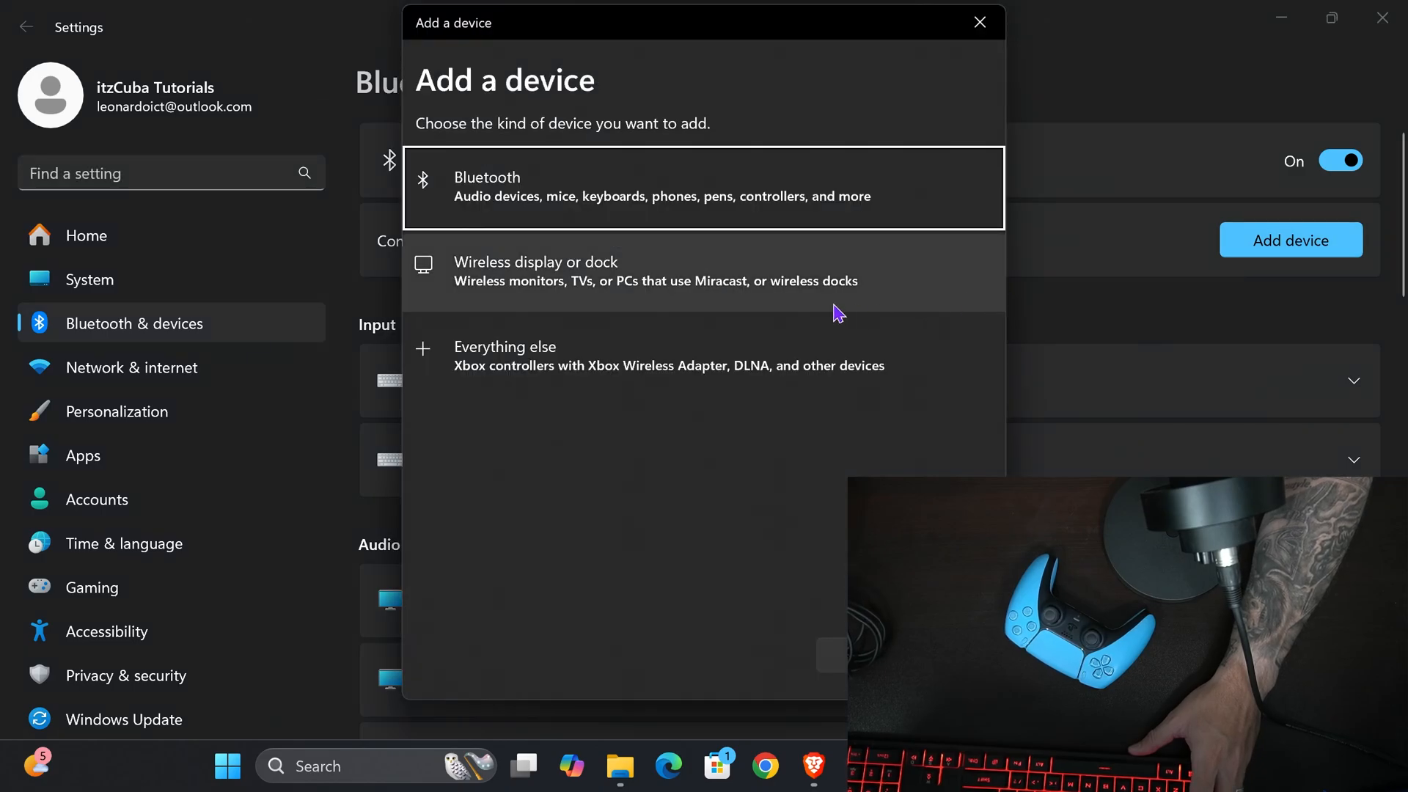
{"action": "mouse_move", "coordinate": [619, 182]}
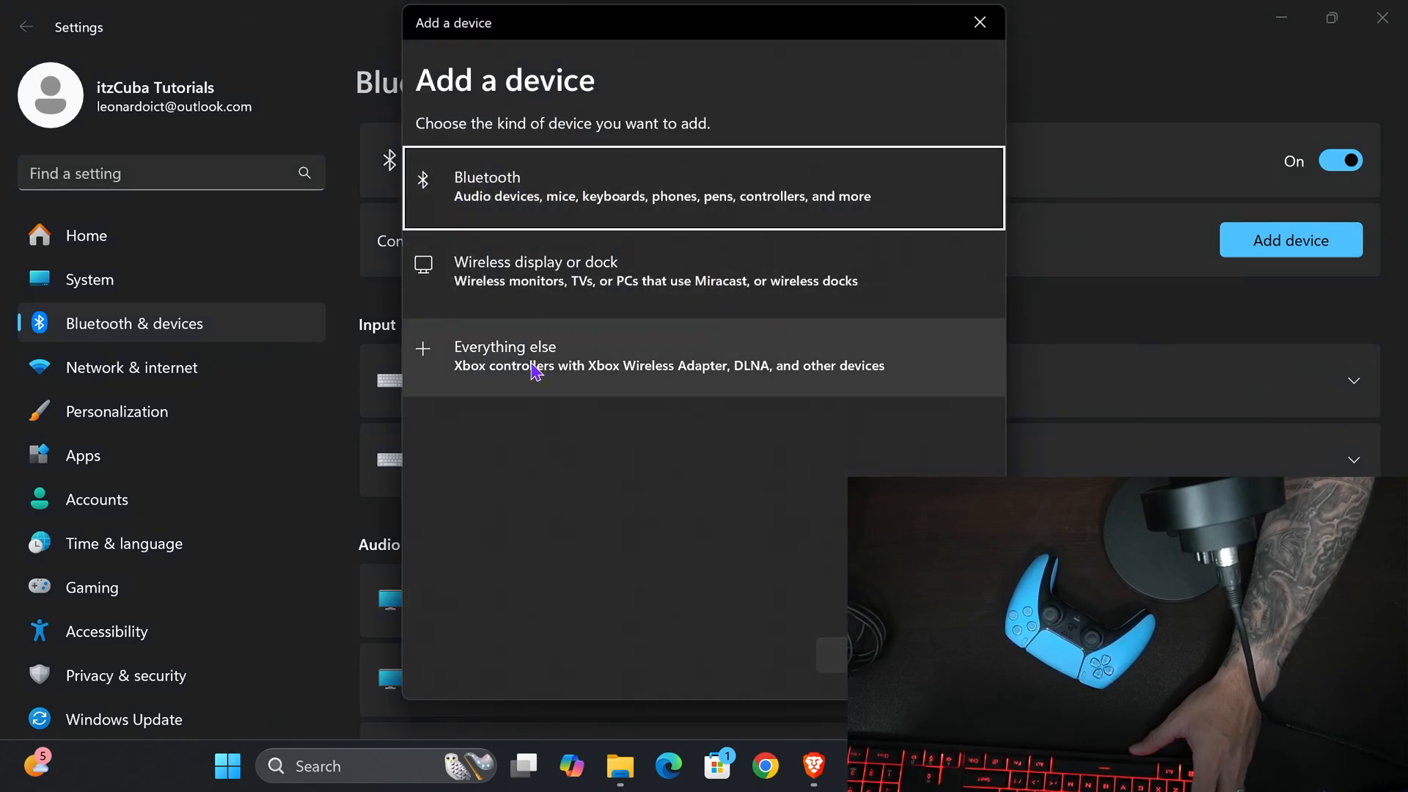
{"action": "left_click", "coordinate": [980, 22]}
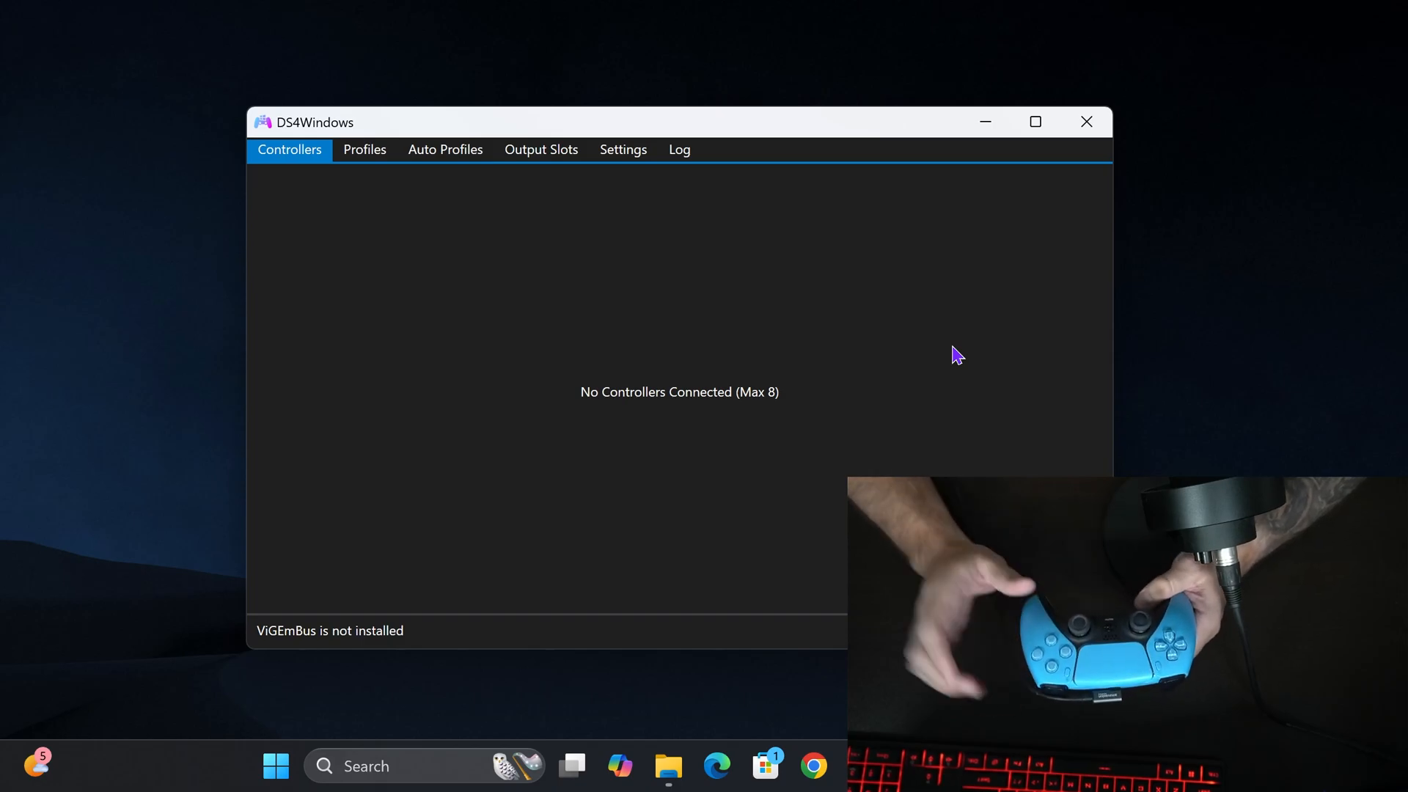
{"action": "mouse_move", "coordinate": [722, 313]}
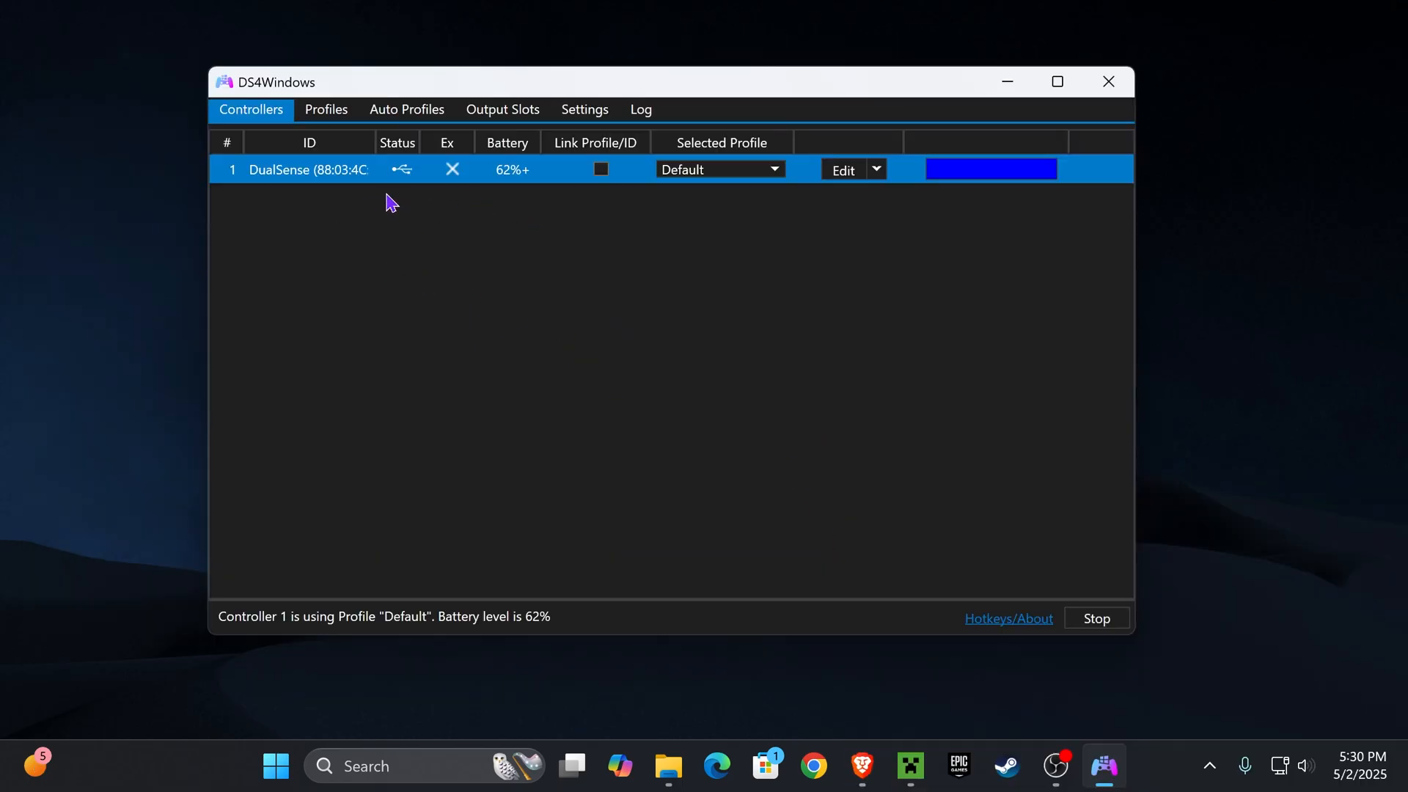
{"action": "mouse_move", "coordinate": [374, 177]}
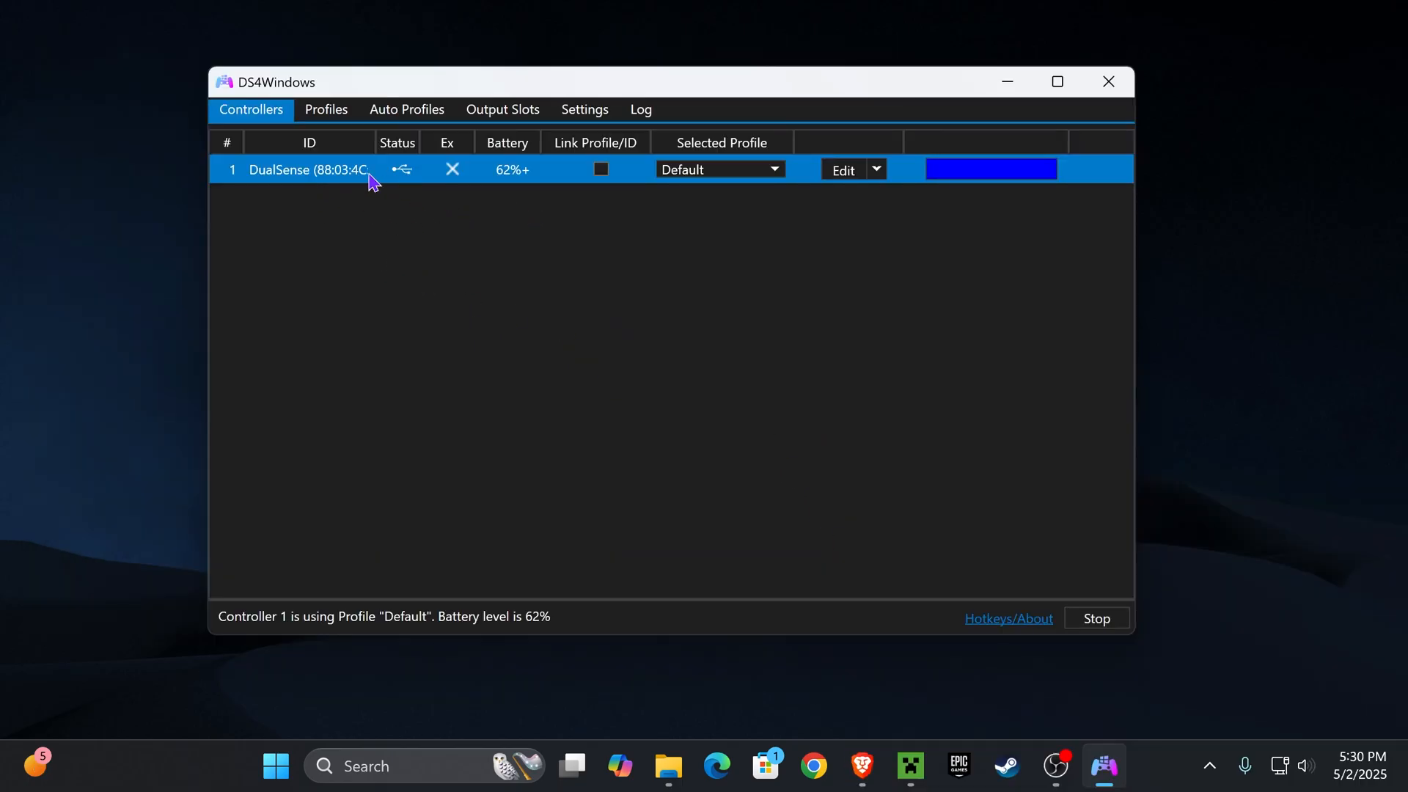
{"action": "mouse_move", "coordinate": [428, 209]}
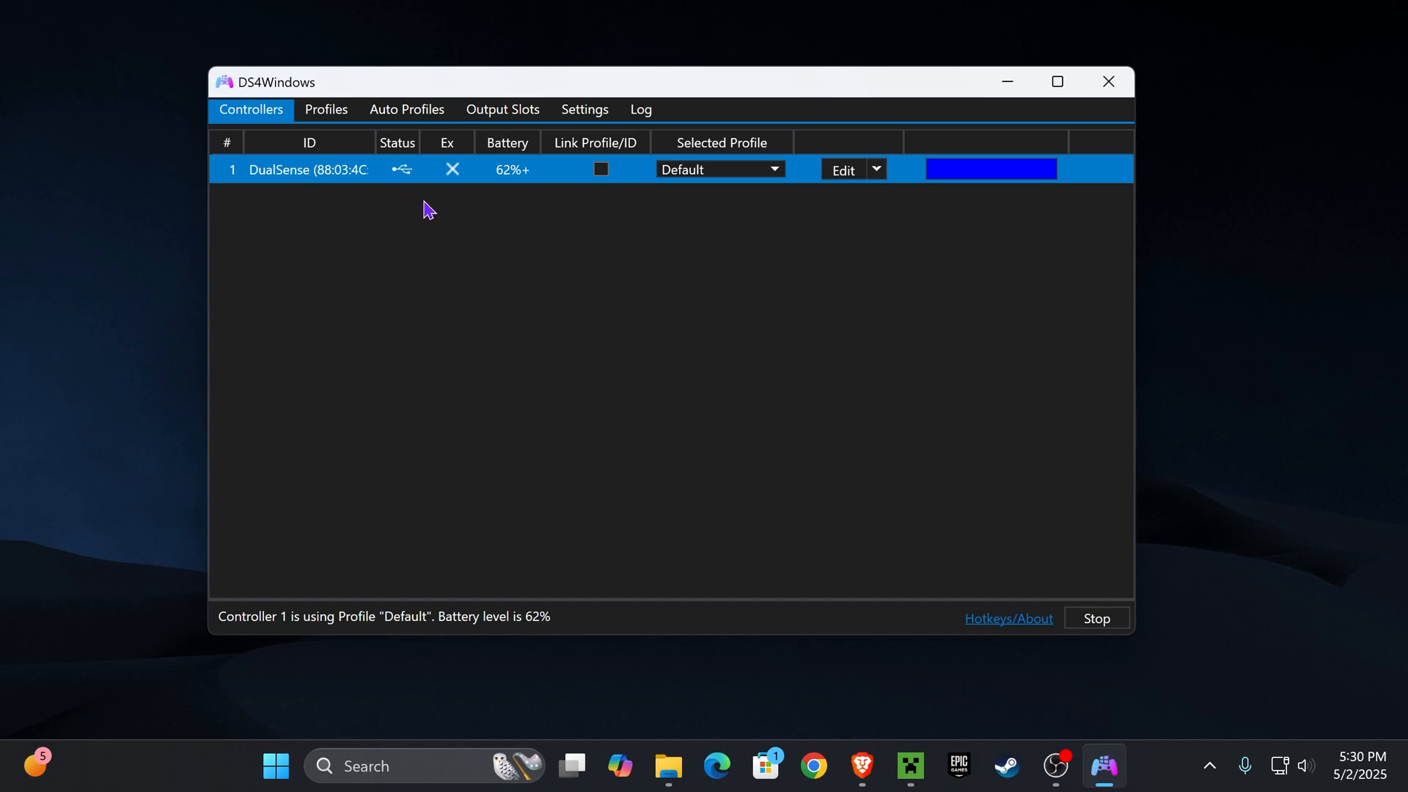
{"action": "mouse_move", "coordinate": [363, 250]}
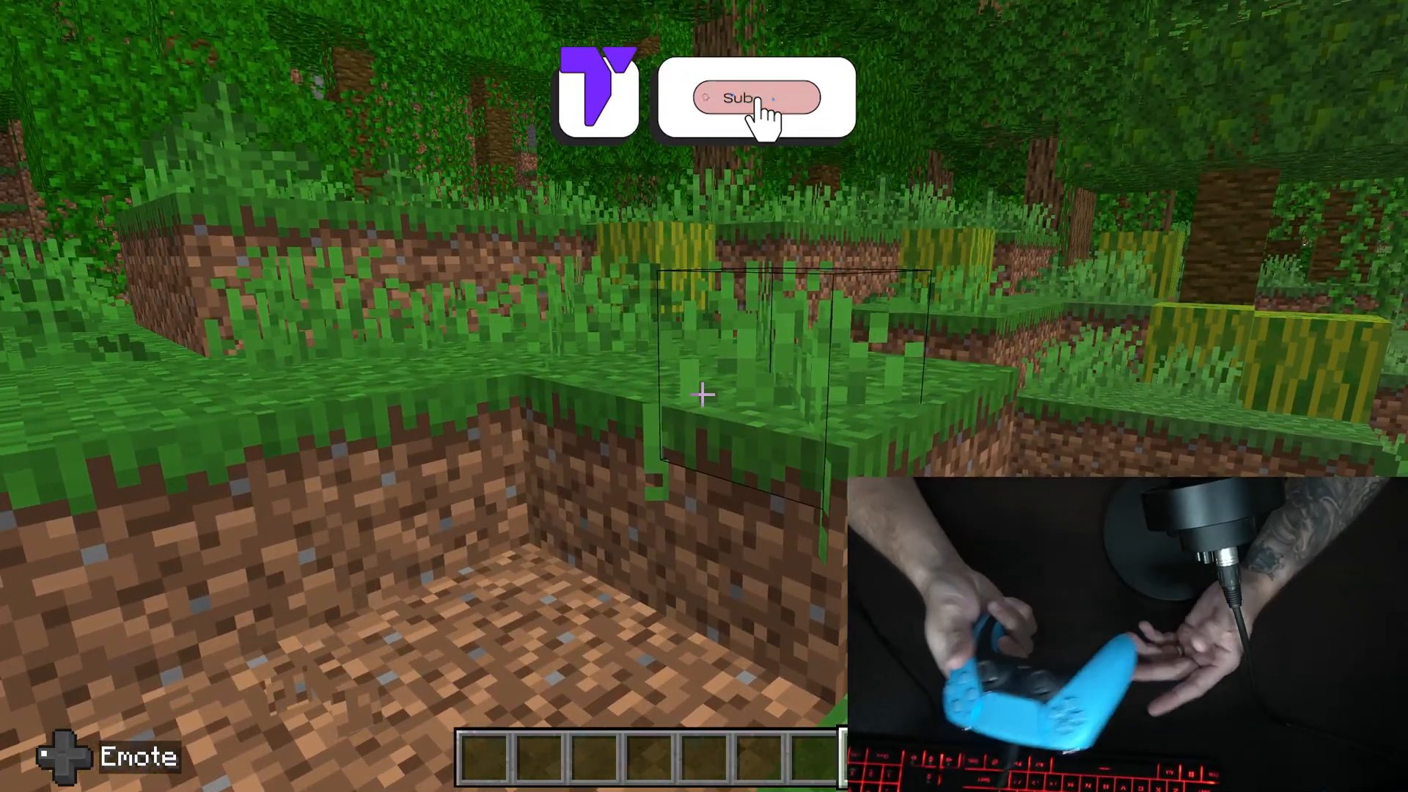
Play in the Minecraft Bedrock jungle world using the connected DualSense controller
{"action": "left_click", "coordinate": [754, 97]}
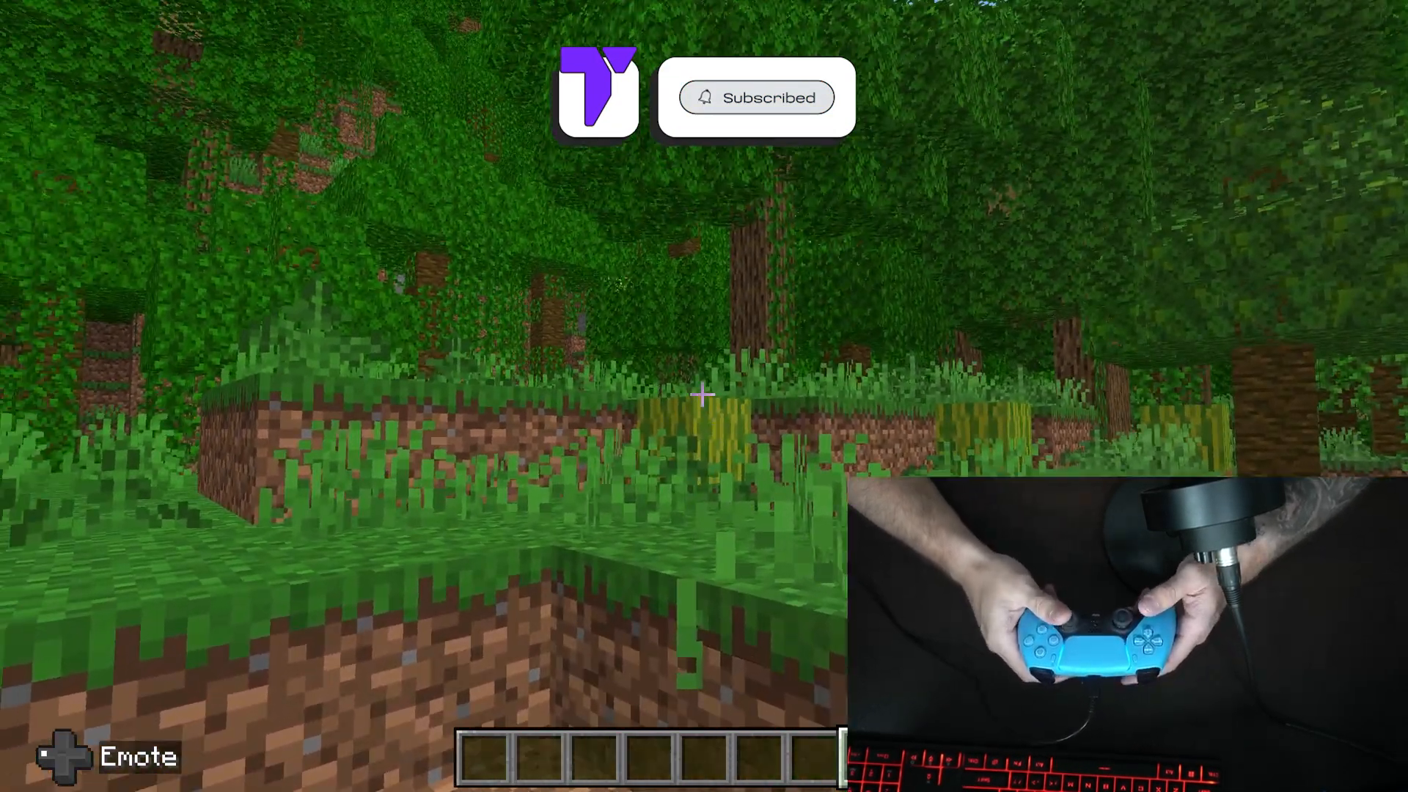